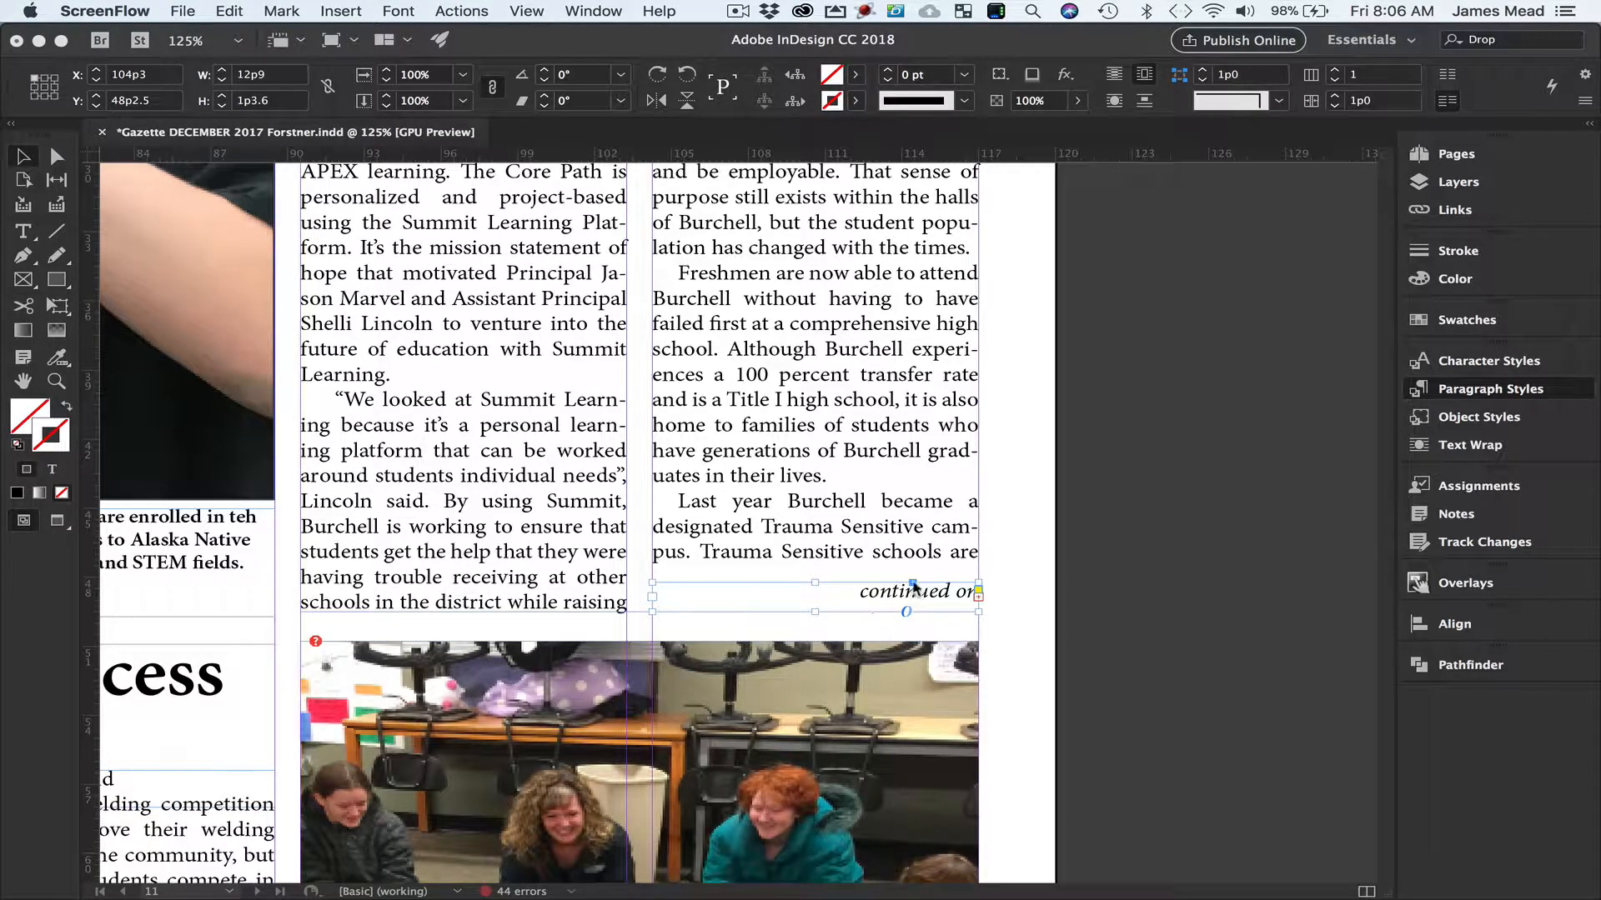
{"action": "mouse_move", "coordinate": [855, 605]}
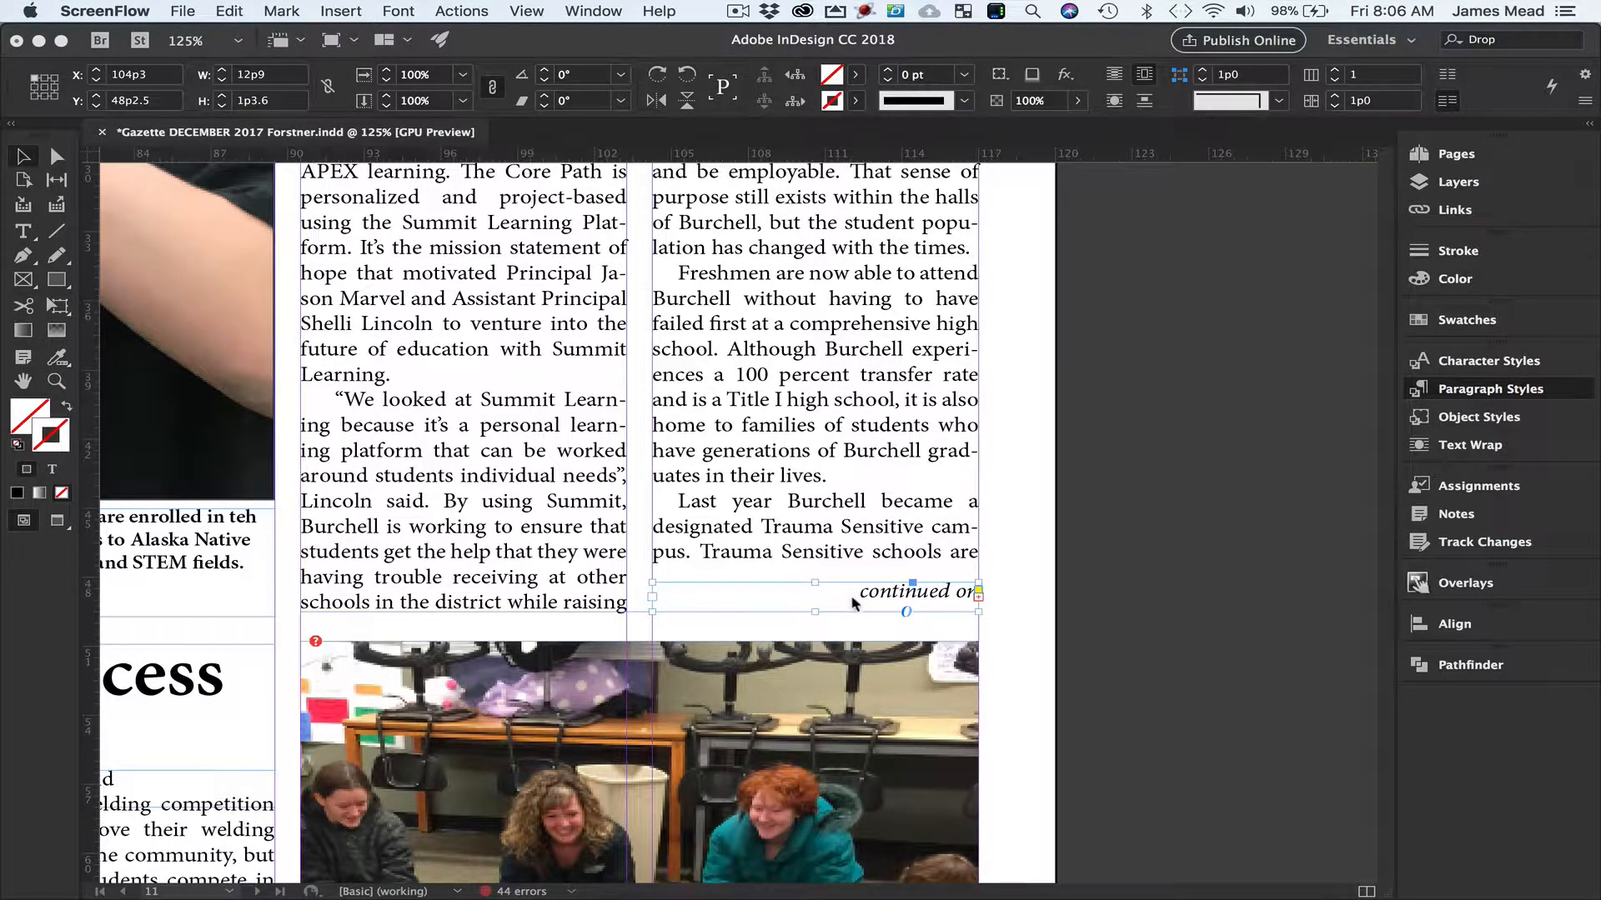
Begin editing the 'continued on' jump line and clear the mistyped page text.
{"action": "left_click", "coordinate": [1492, 388]}
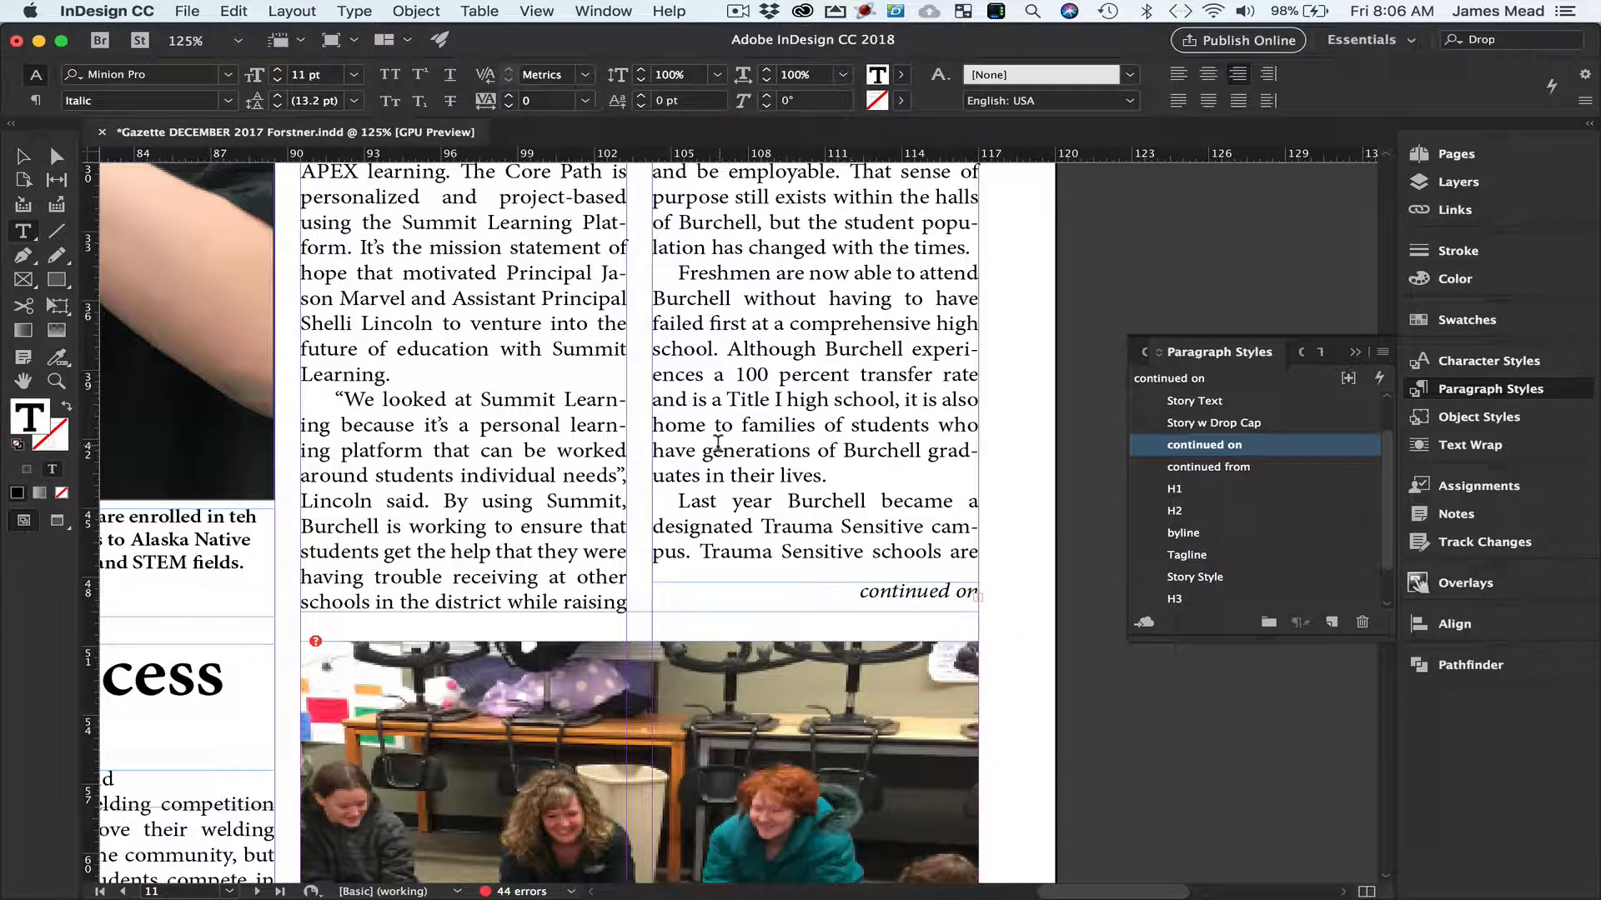
{"action": "mouse_move", "coordinate": [389, 74]}
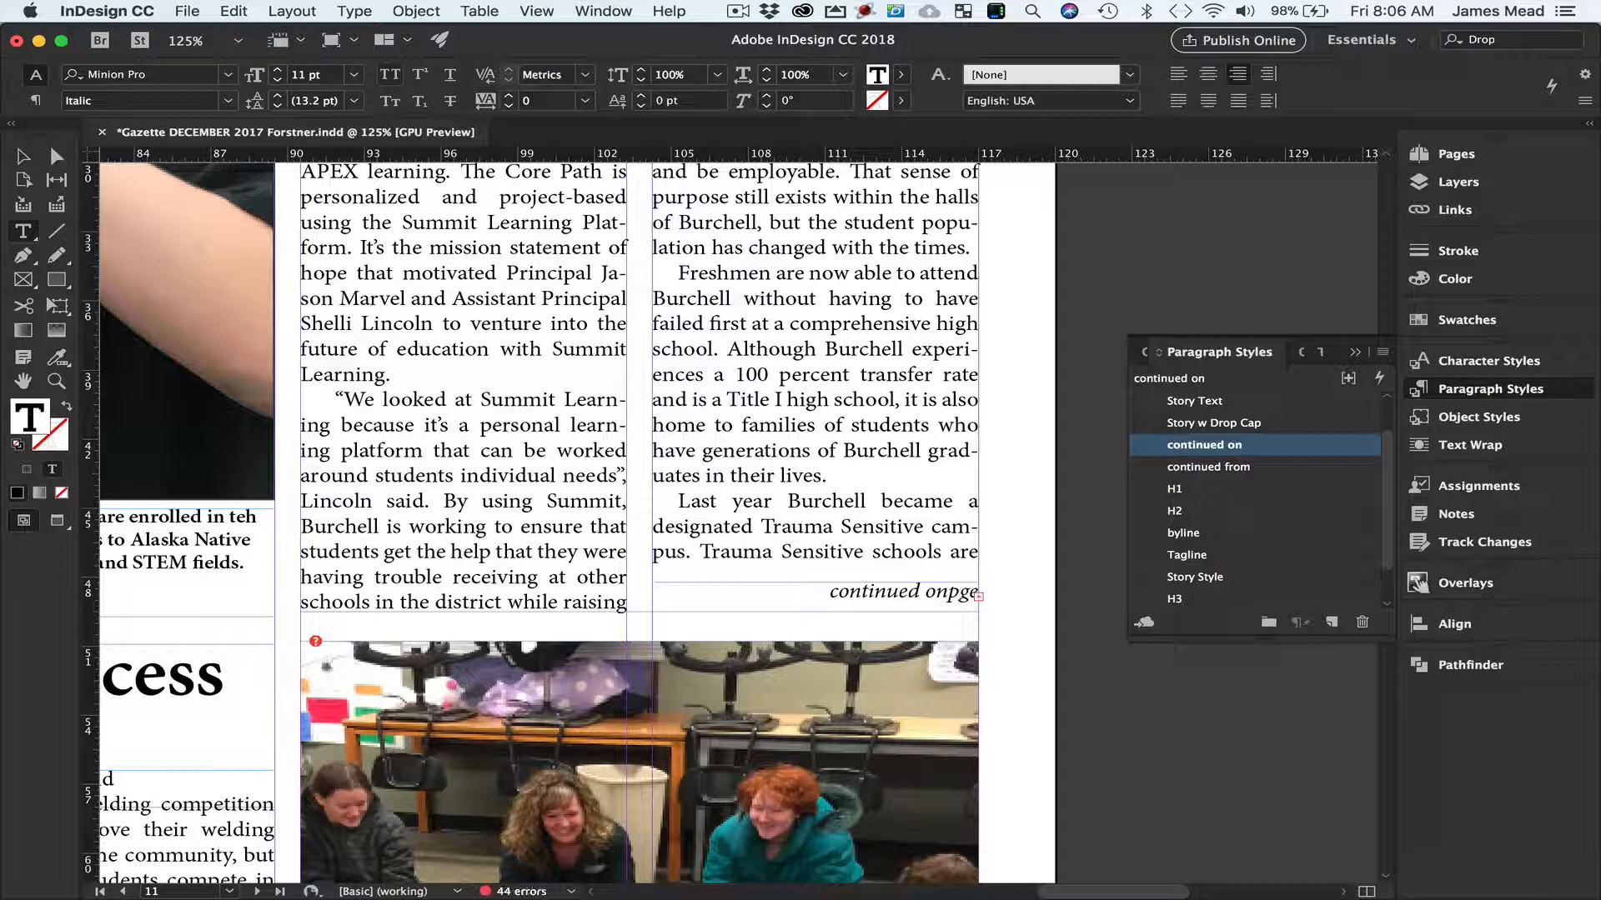
{"action": "key", "text": "backspace"}
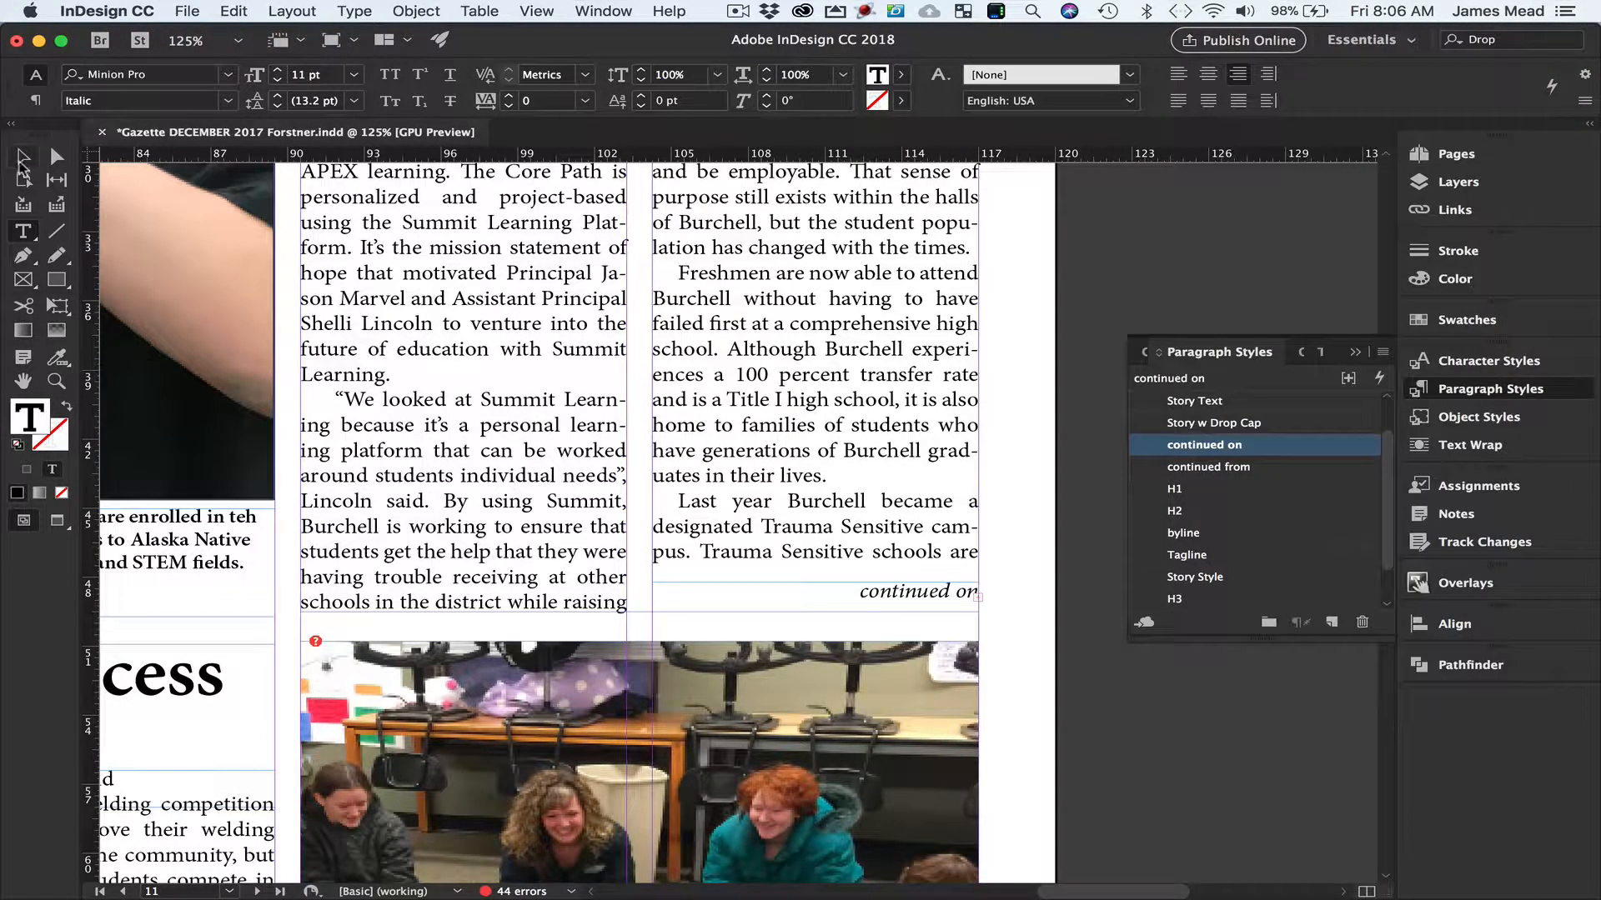
Correct the jump line to read 'continued on page' and remove the manually typed '15'.
{"action": "left_click", "coordinate": [873, 591]}
{"action": "type", "text": " pge  pg  15"}
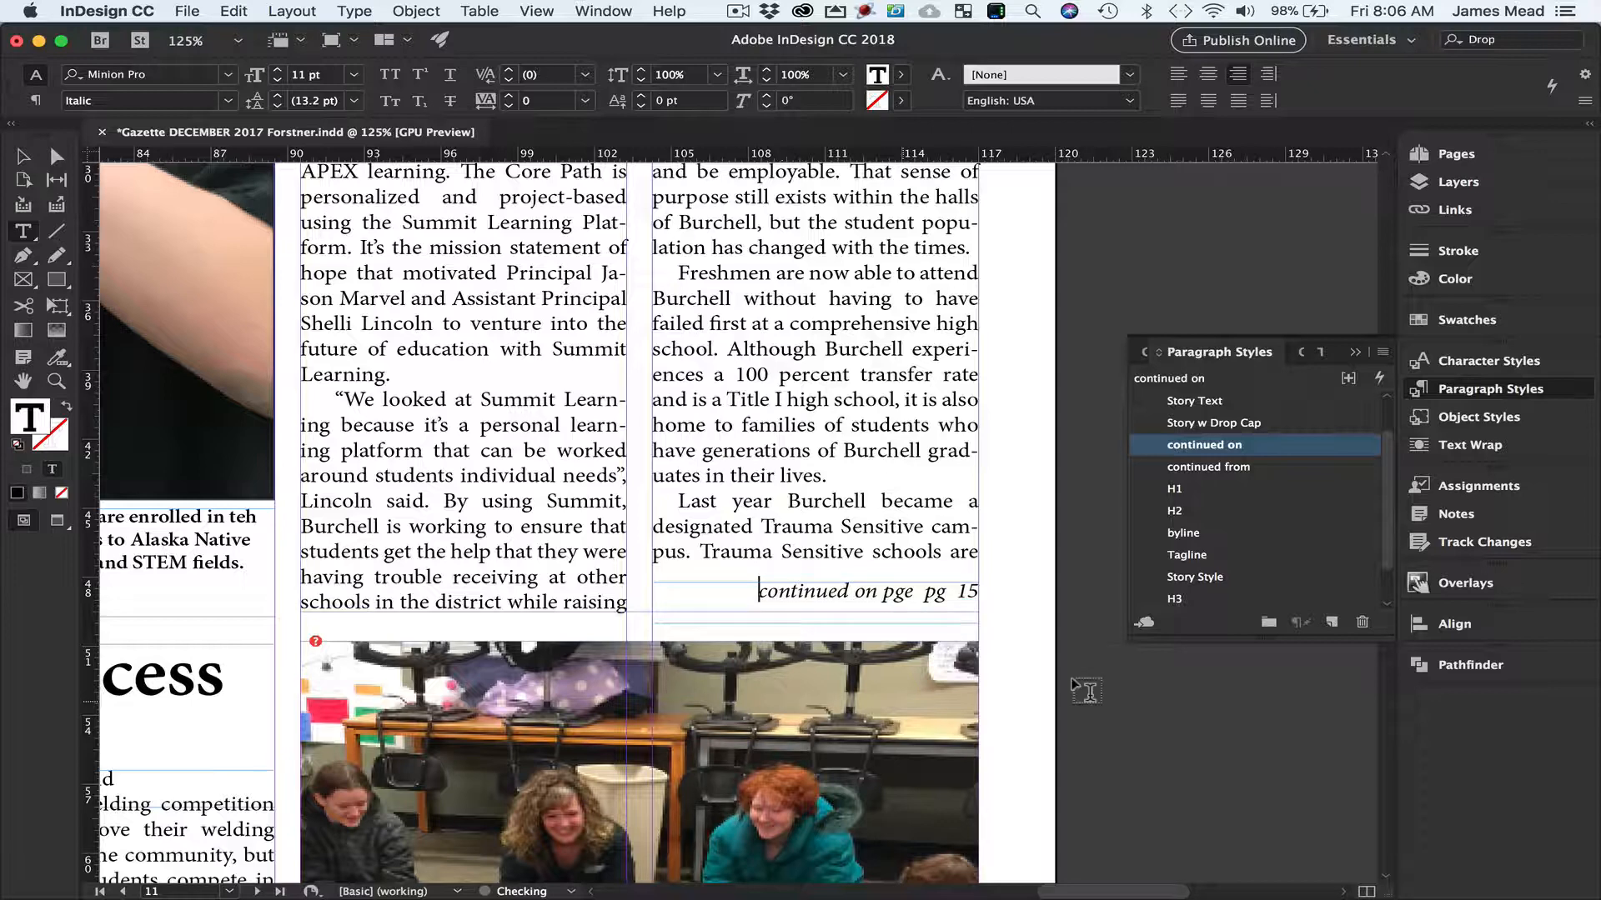
{"action": "left_click", "coordinate": [927, 592]}
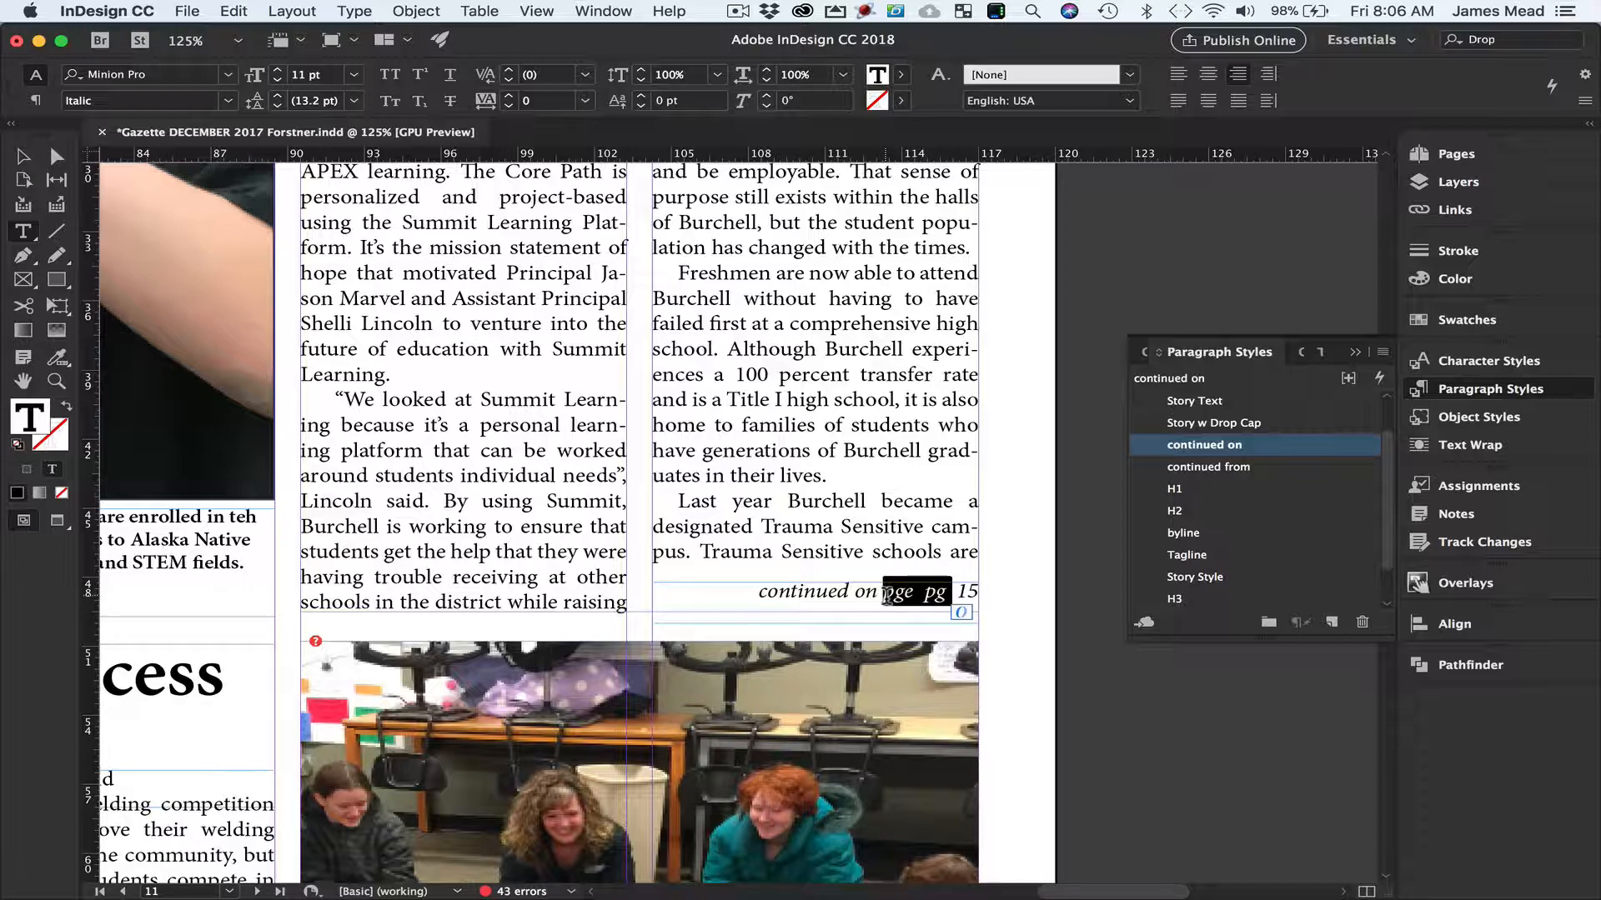
{"action": "left_click", "coordinate": [541, 74]}
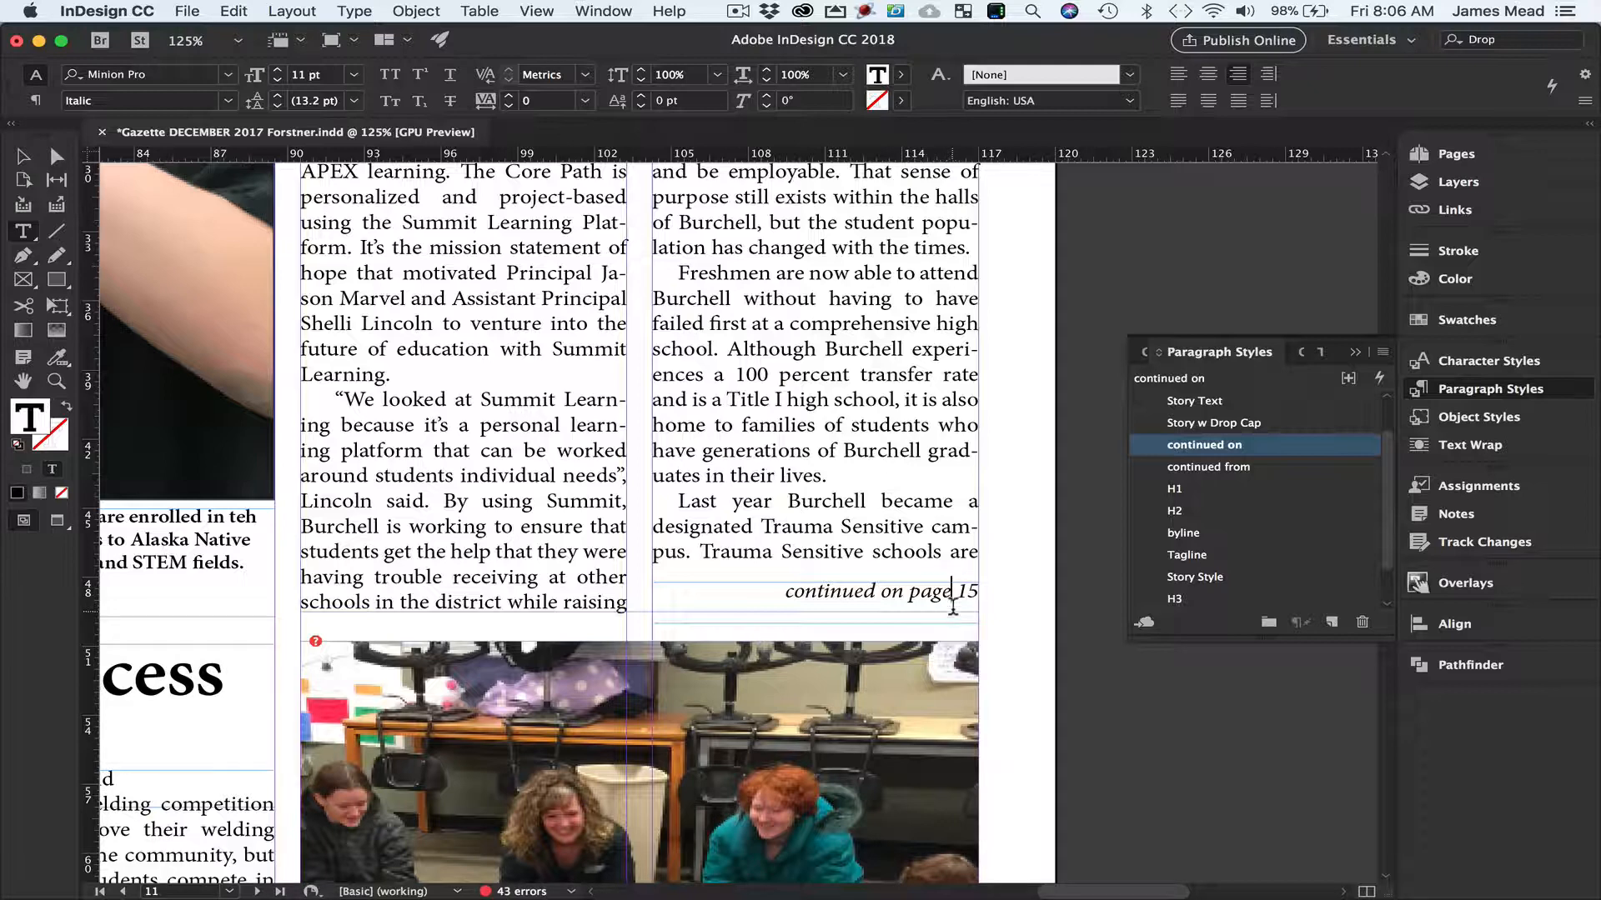
{"action": "key", "text": "backspace"}
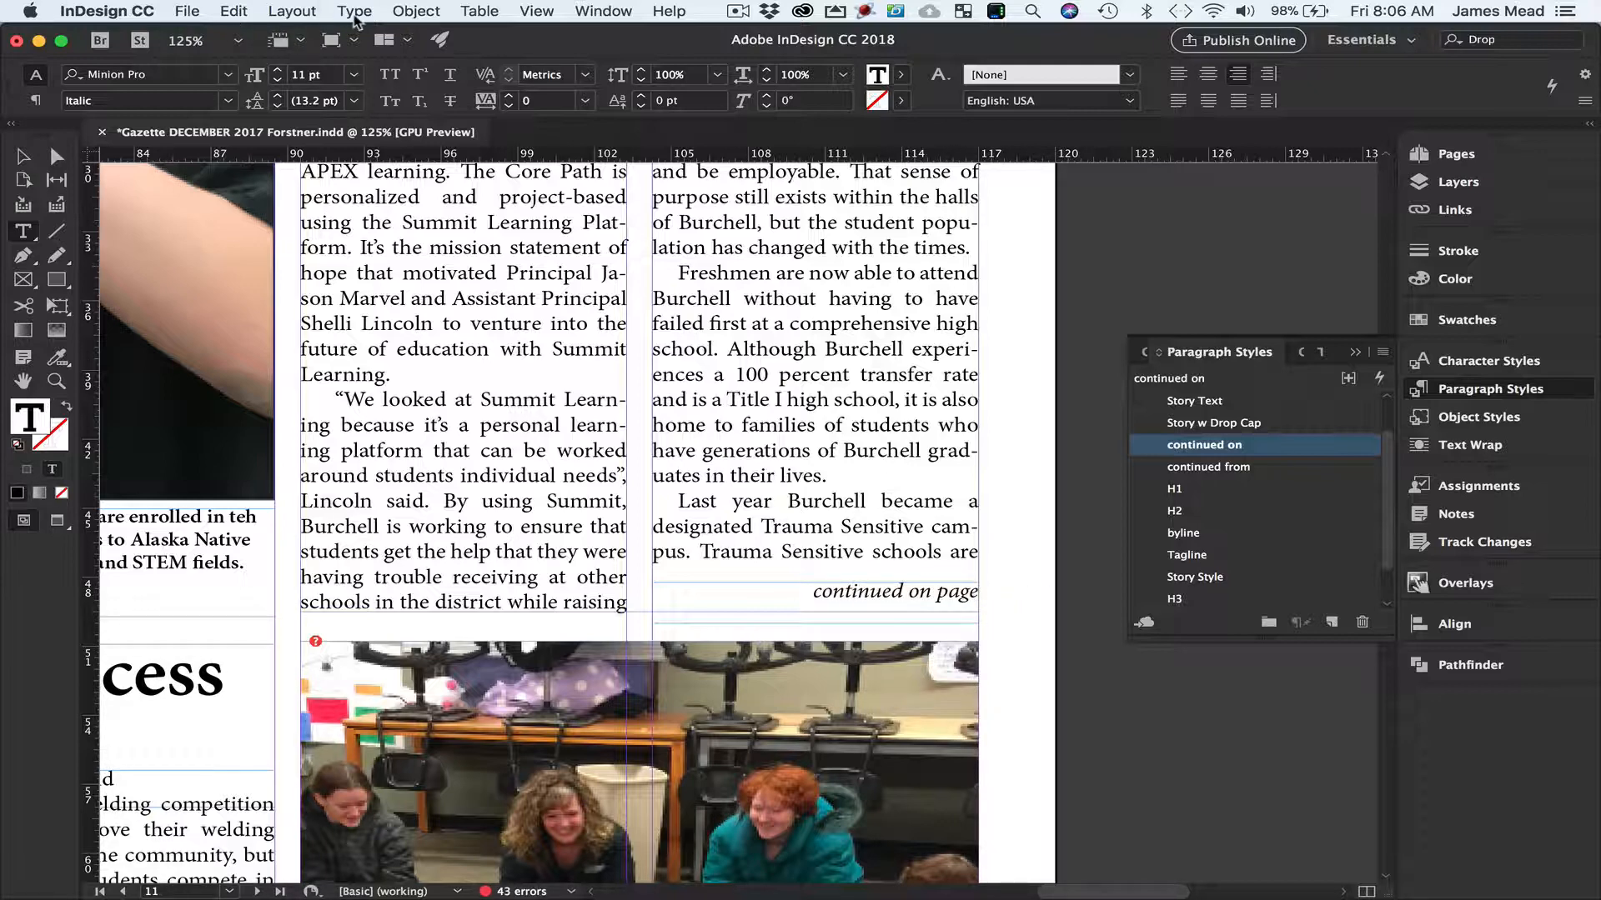
Insert an automatic Next Page Number marker so the jump line reads 'continued on page 15'.
{"action": "left_click", "coordinate": [354, 10]}
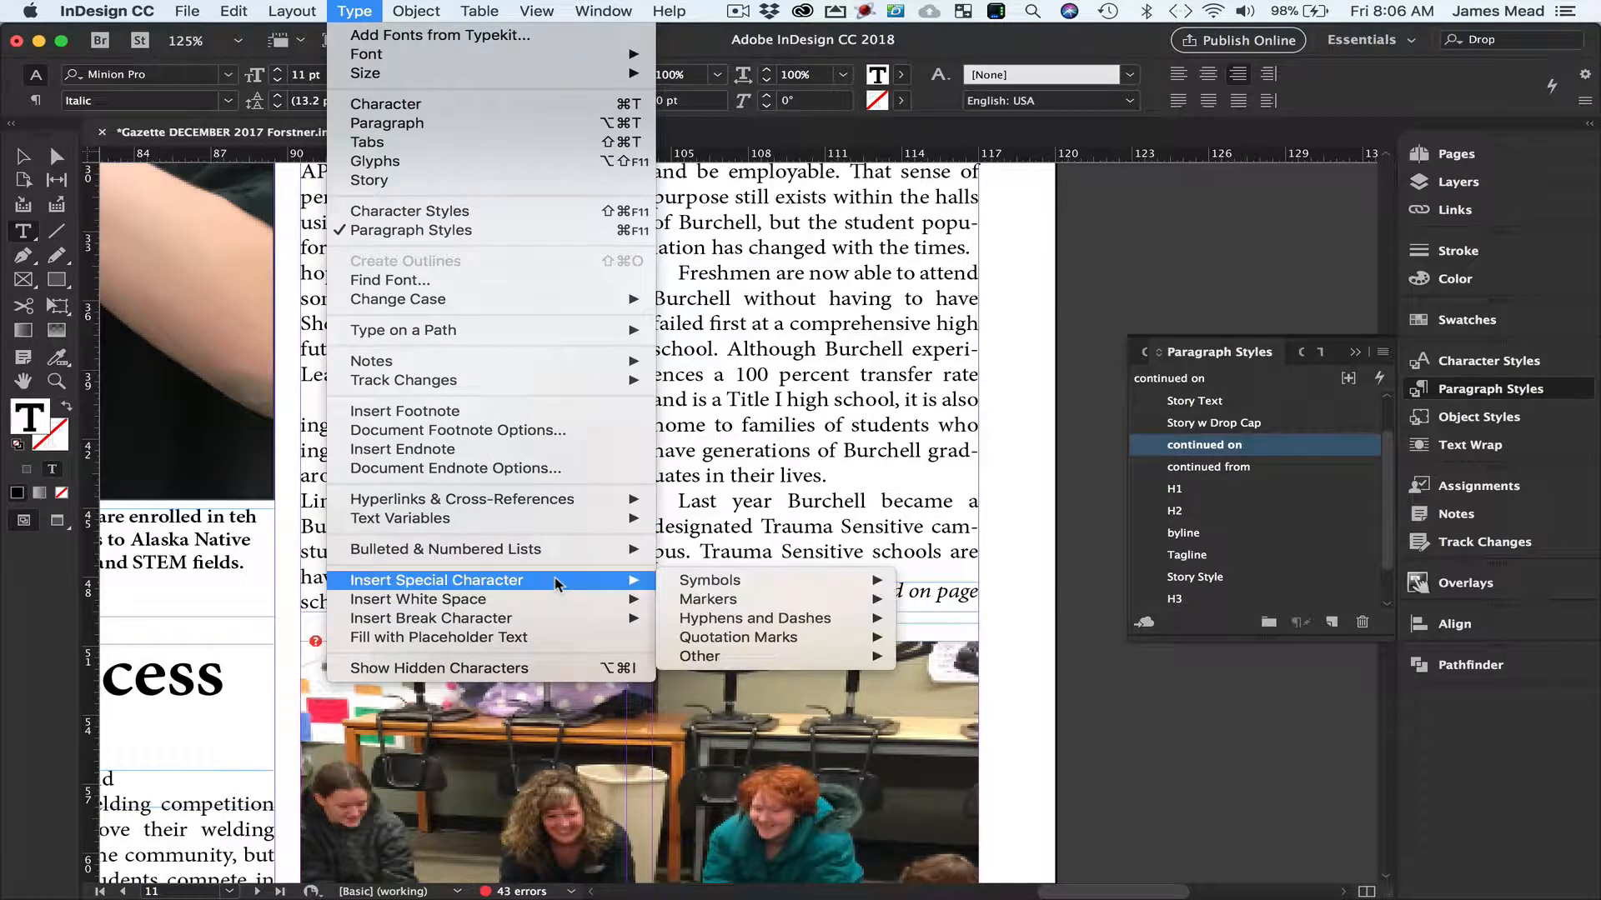
{"action": "mouse_move", "coordinate": [709, 599]}
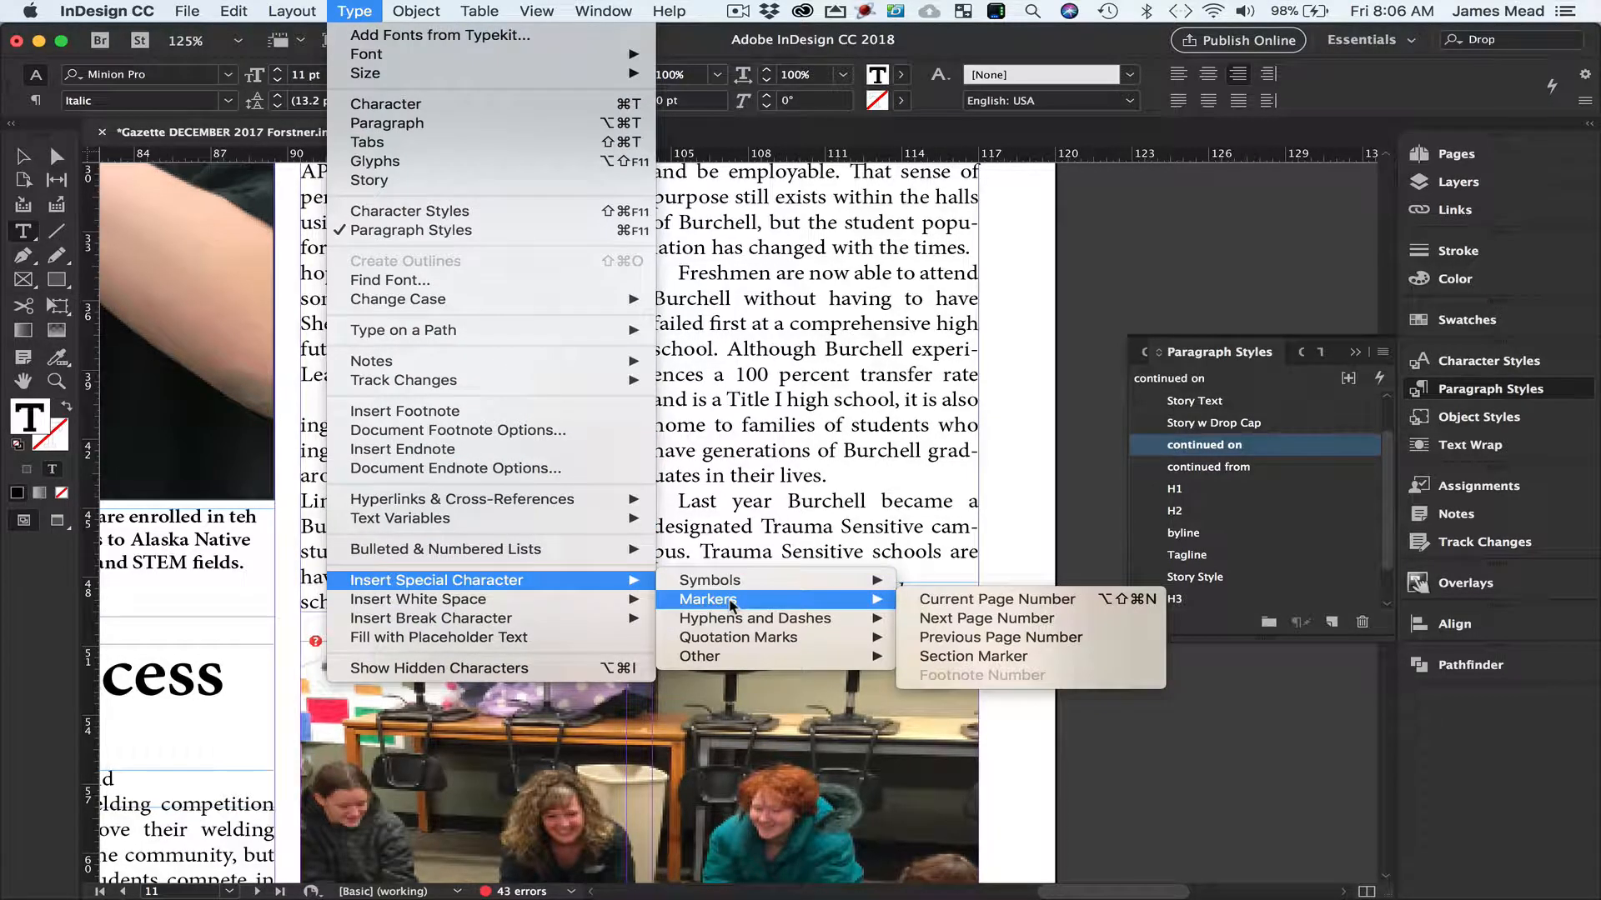
{"action": "mouse_move", "coordinate": [986, 617]}
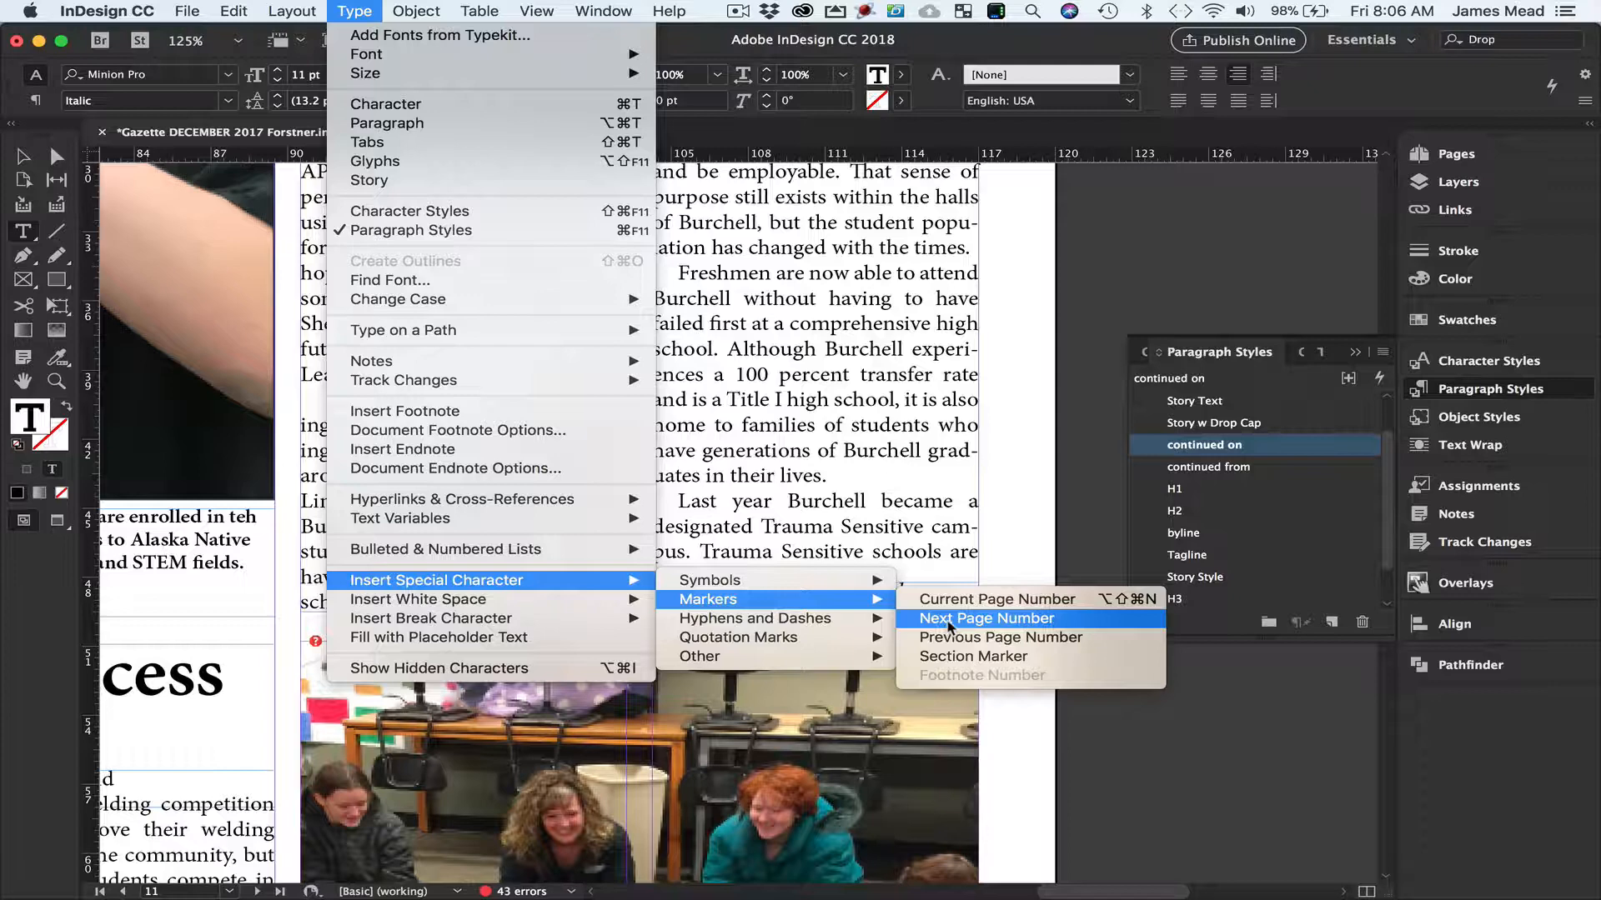
{"action": "left_click", "coordinate": [986, 618]}
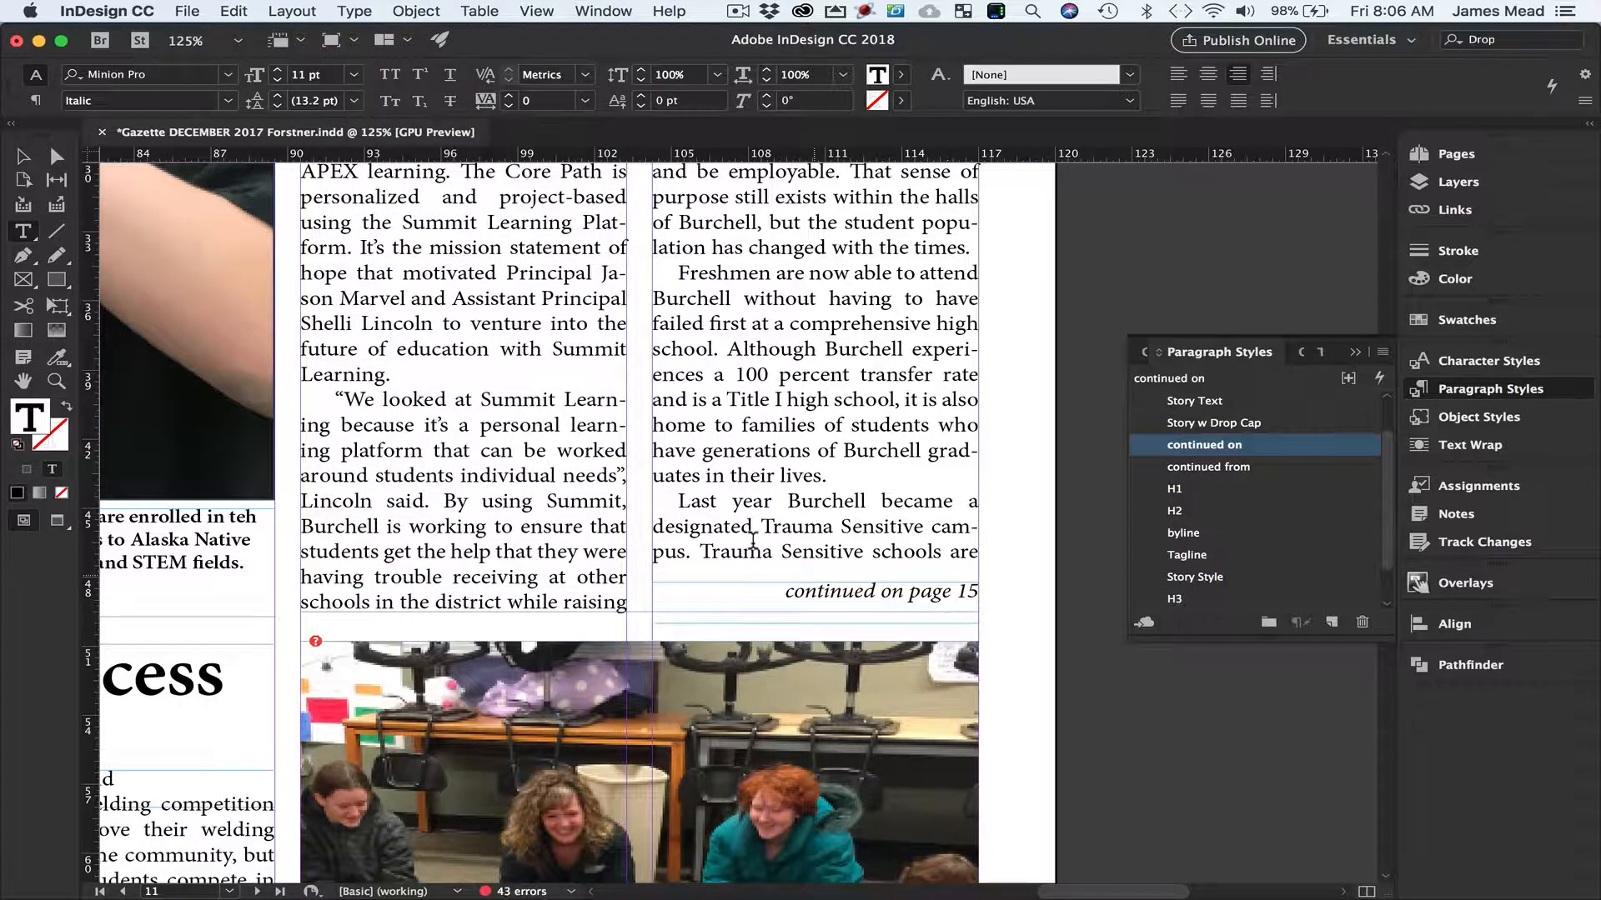
Review the continued on/from paragraph styles and navigate to page 15 where the article continues.
{"action": "left_click", "coordinate": [880, 591]}
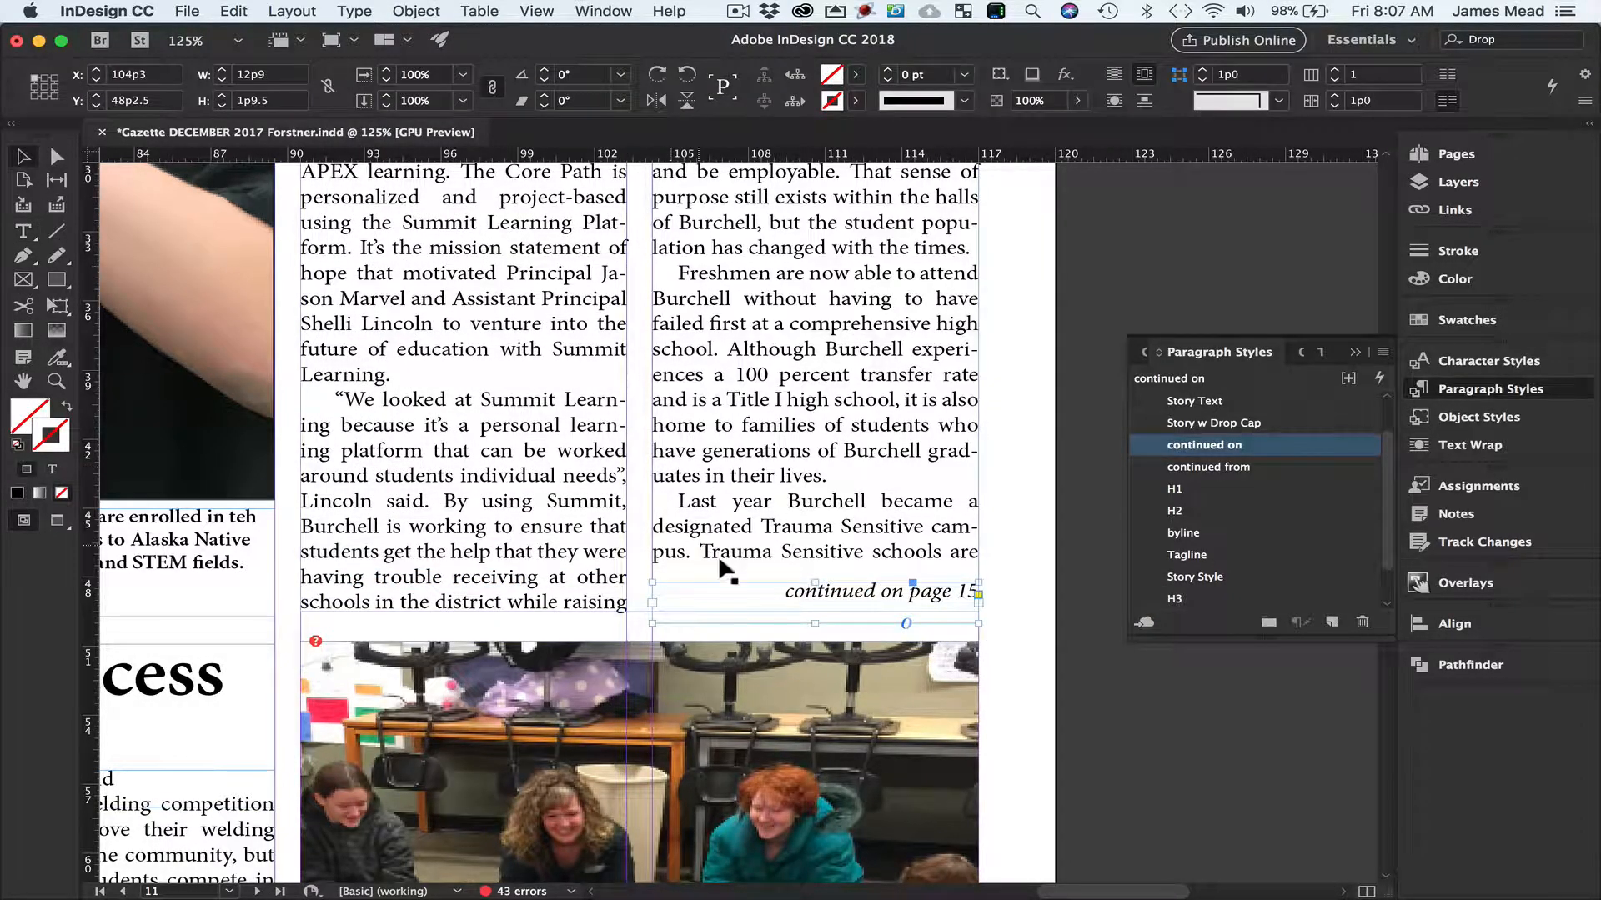
{"action": "mouse_move", "coordinate": [811, 526]}
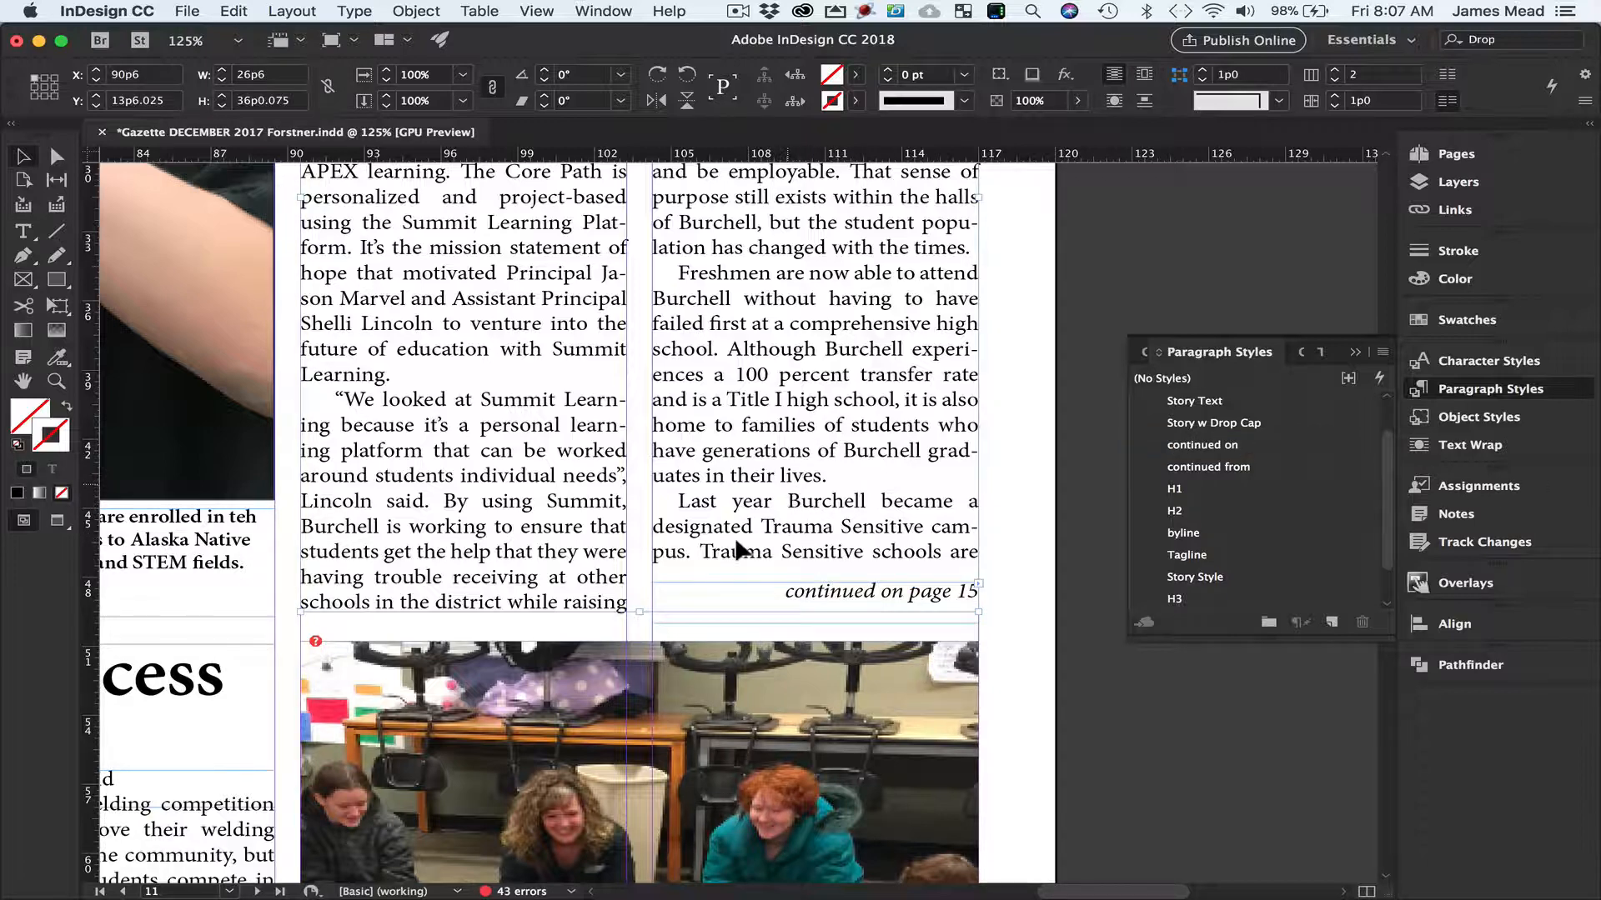
{"action": "mouse_move", "coordinate": [917, 574]}
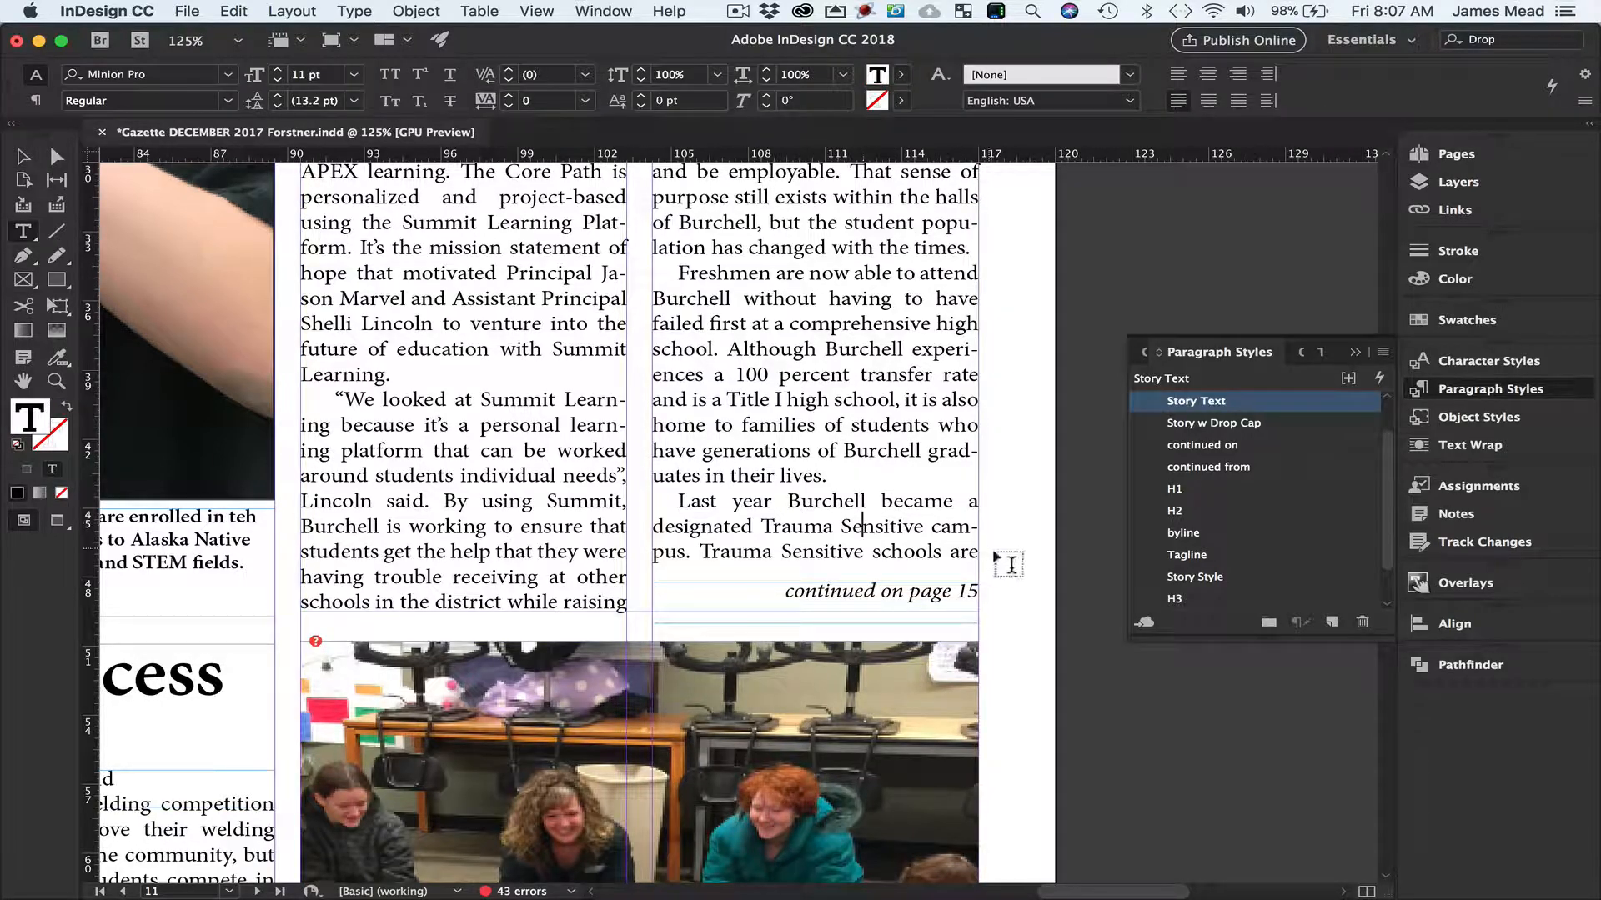
{"action": "mouse_move", "coordinate": [745, 551]}
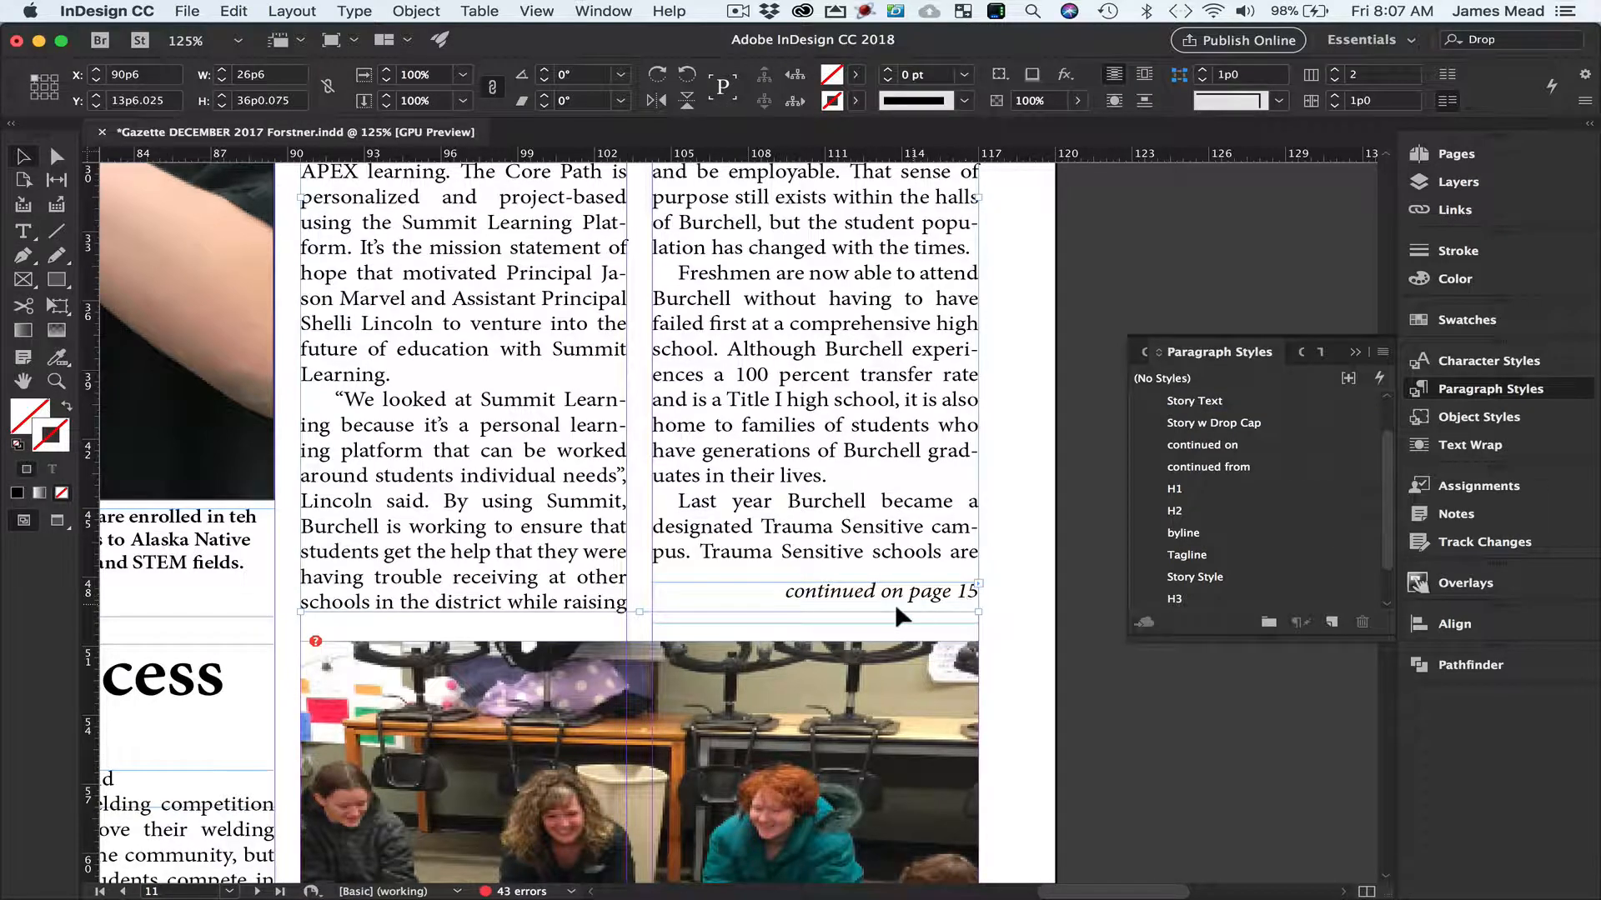
{"action": "left_click", "coordinate": [279, 891]}
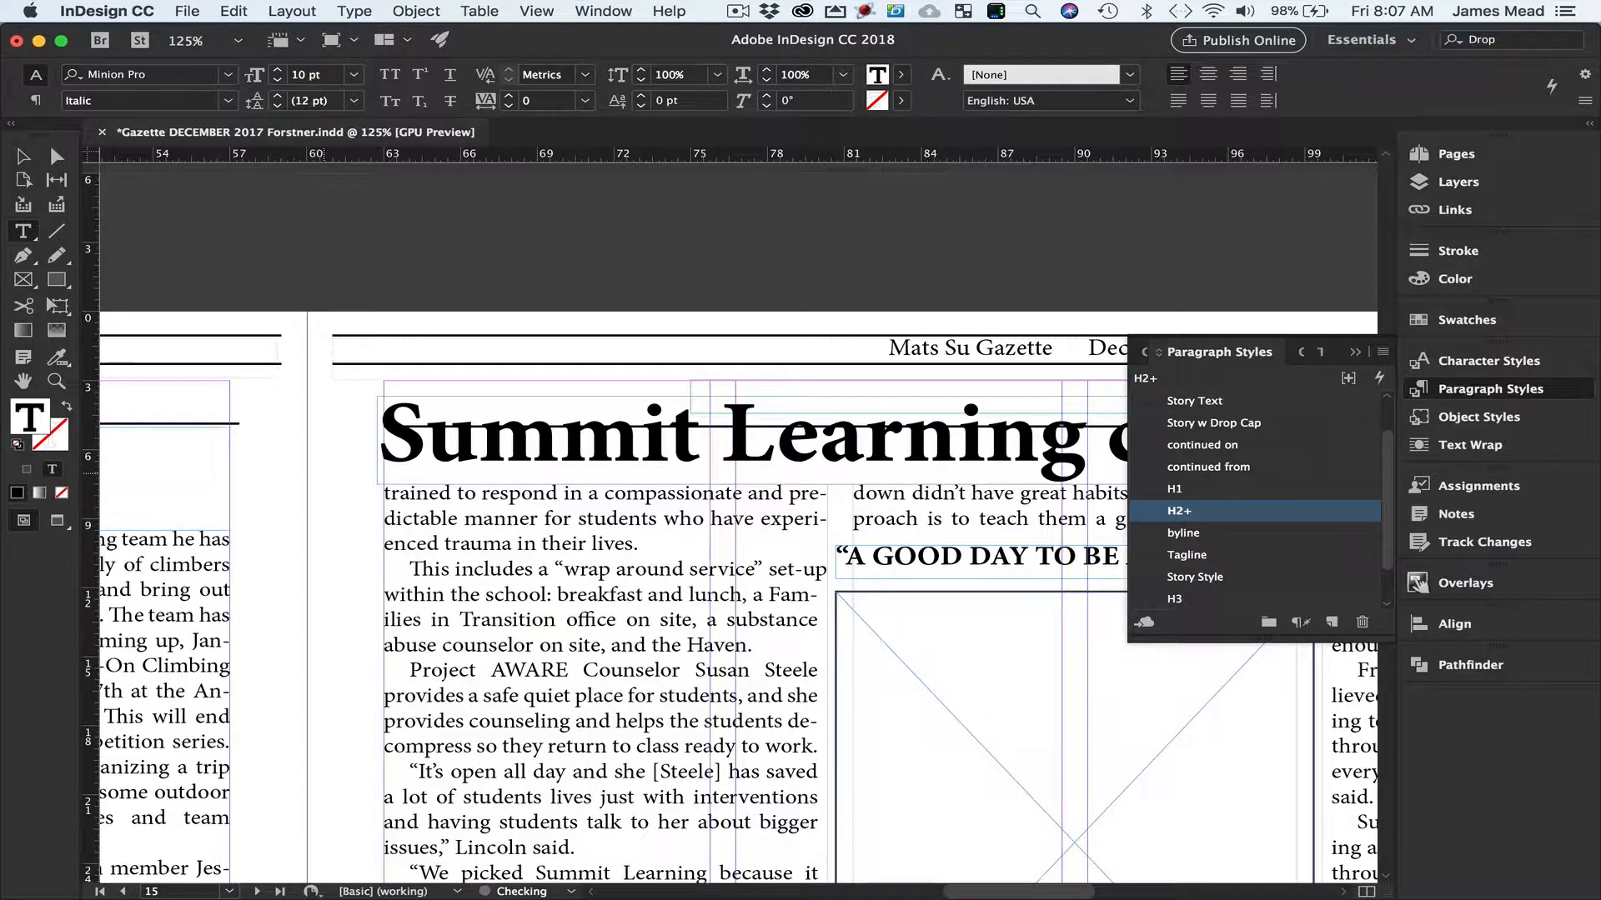
{"action": "scroll", "scroll_direction": "right", "scroll_amount": 3}
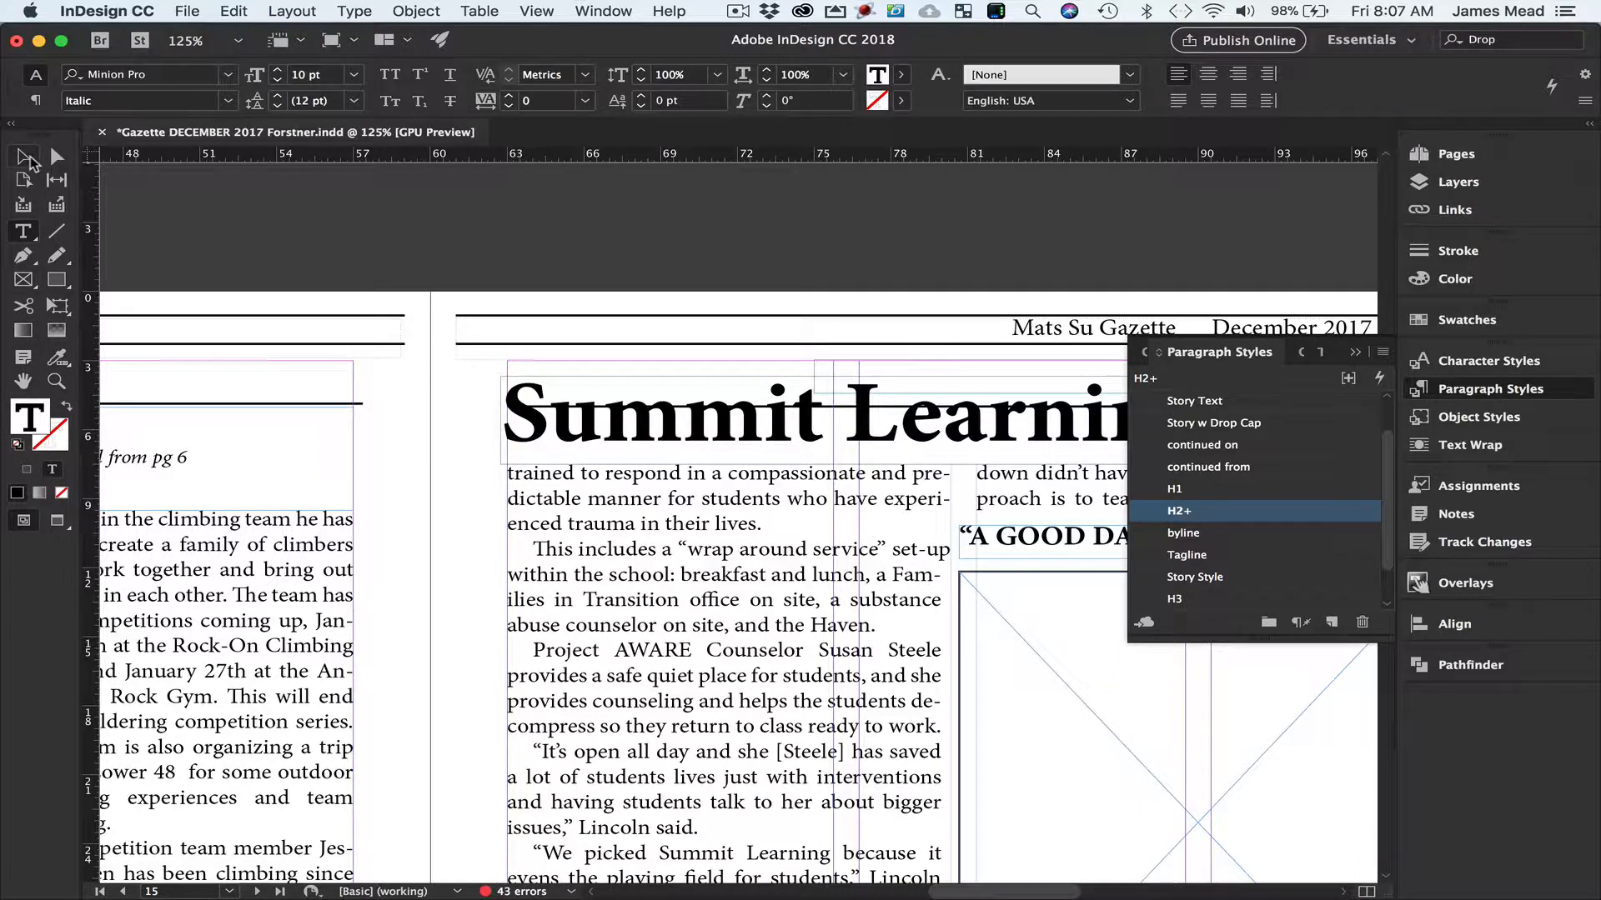
Draw a small frame above the column reading 'continued from' in the continued from style.
{"action": "left_click", "coordinate": [1195, 400]}
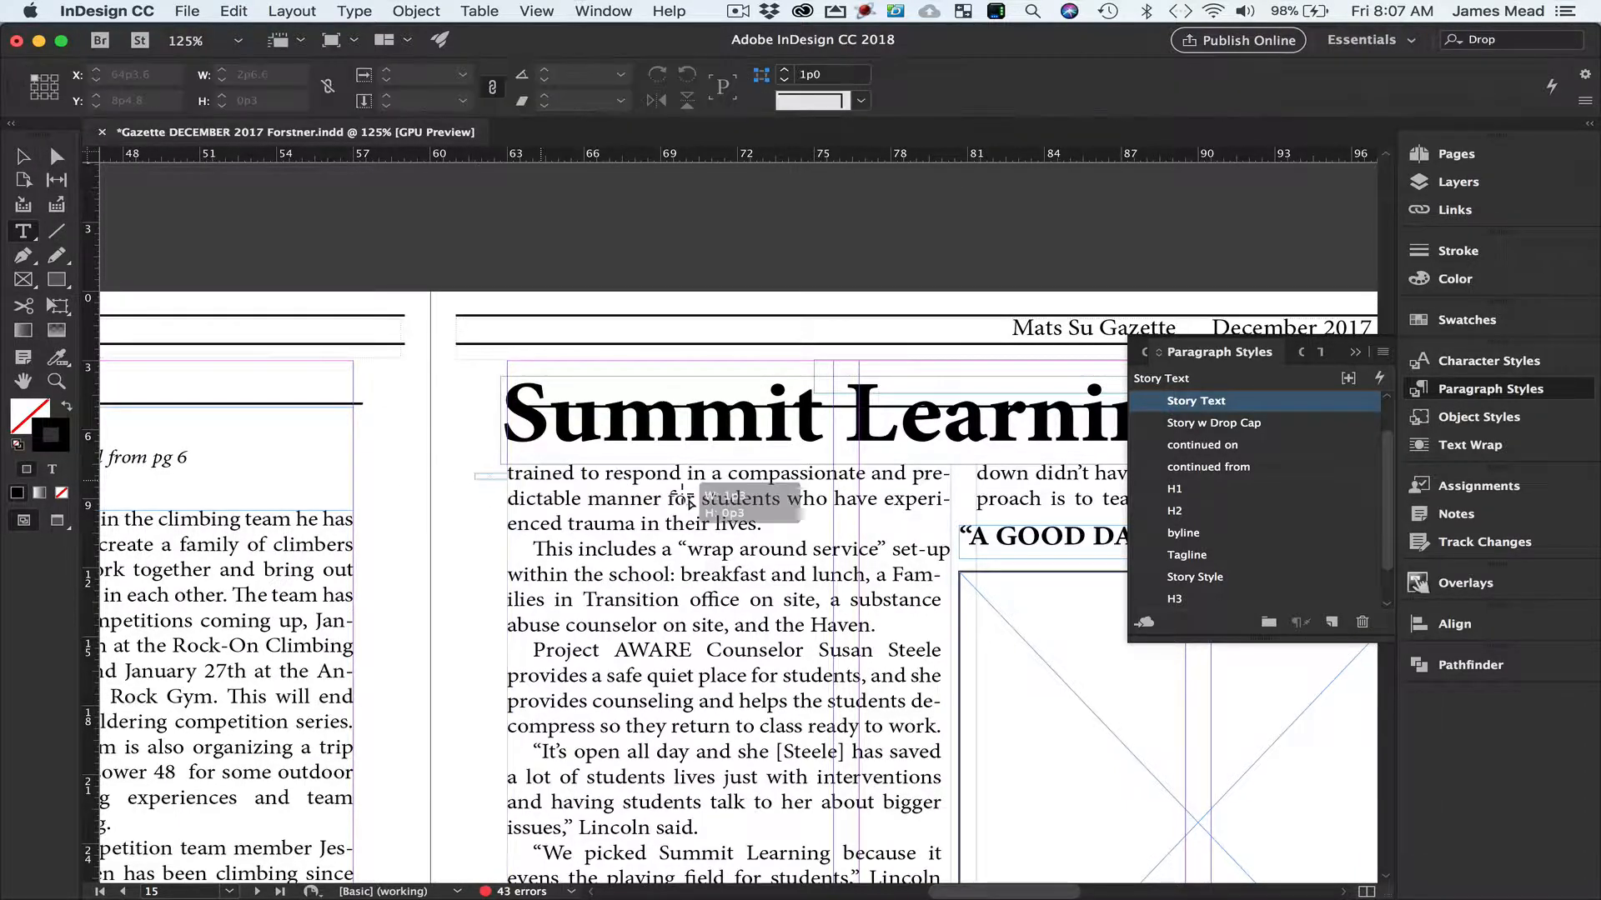
{"action": "left_click", "coordinate": [531, 515]}
{"action": "type", "text": "continued from"}
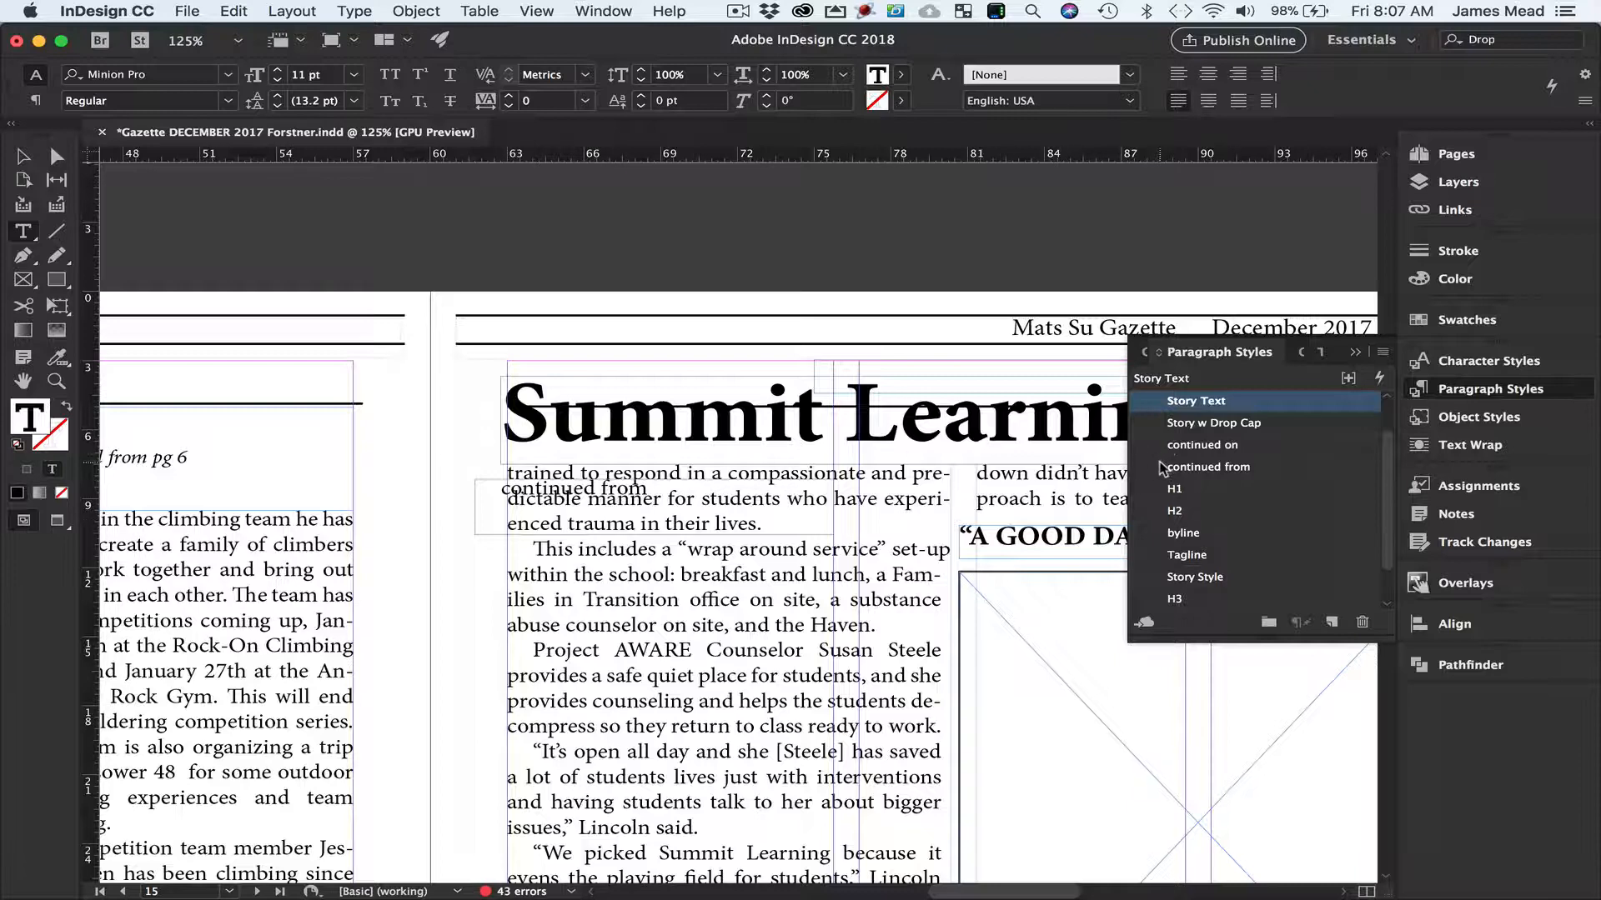
{"action": "left_click", "coordinate": [1208, 467]}
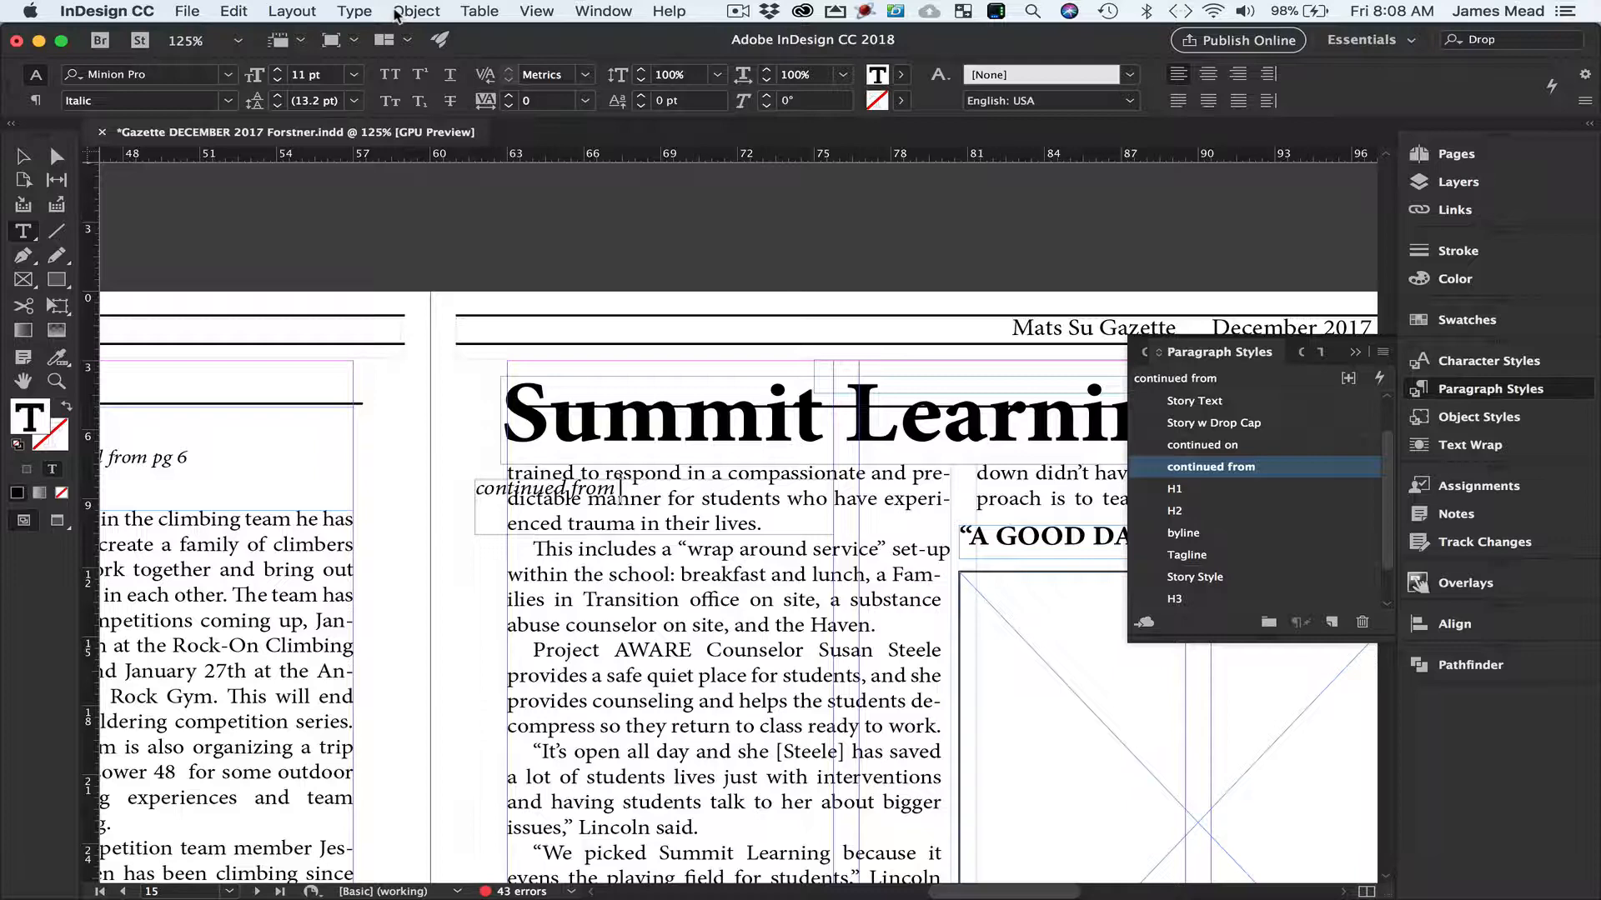
{"action": "left_click", "coordinate": [353, 11]}
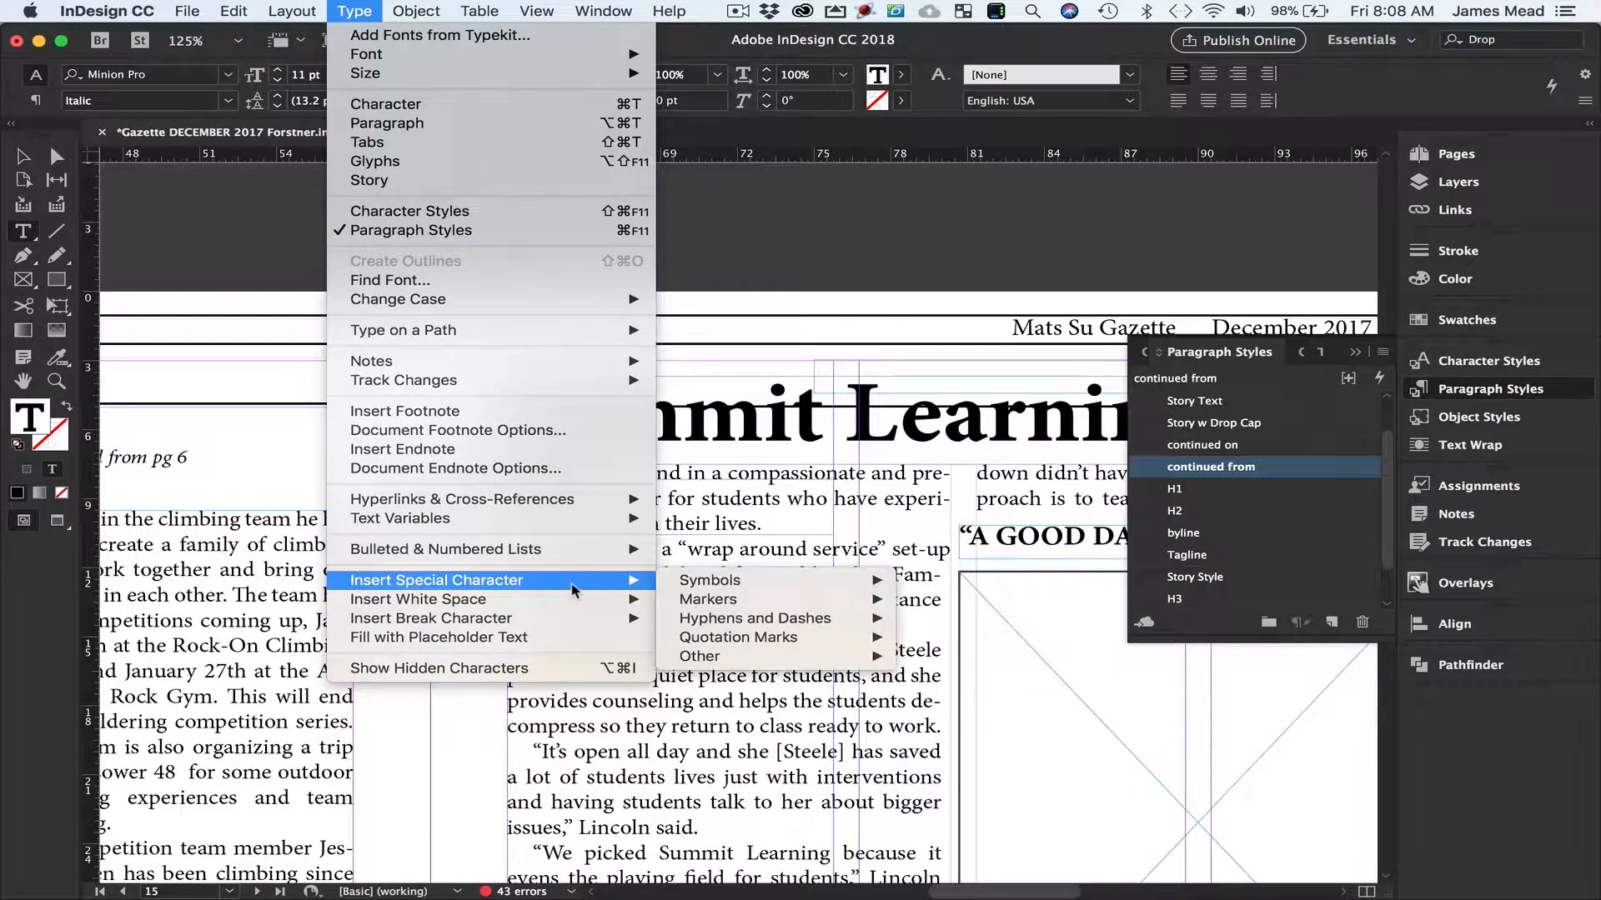
{"action": "mouse_move", "coordinate": [708, 600]}
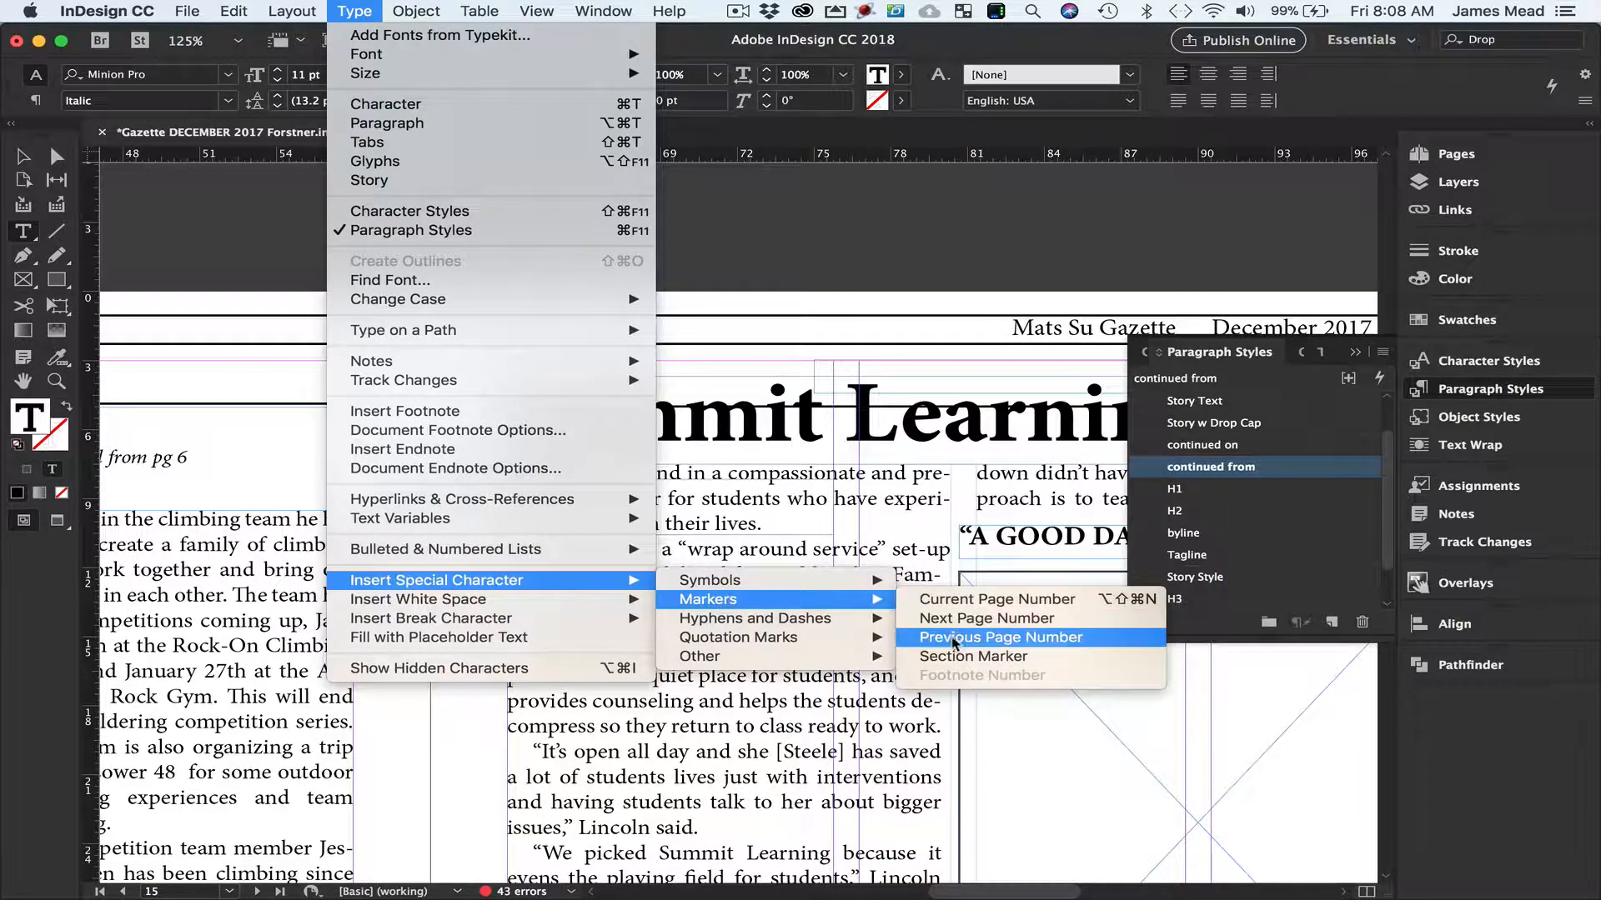
Insert an automatic Previous Page Number marker so the jump line reads 'continued from 11'.
{"action": "left_click", "coordinate": [1000, 637]}
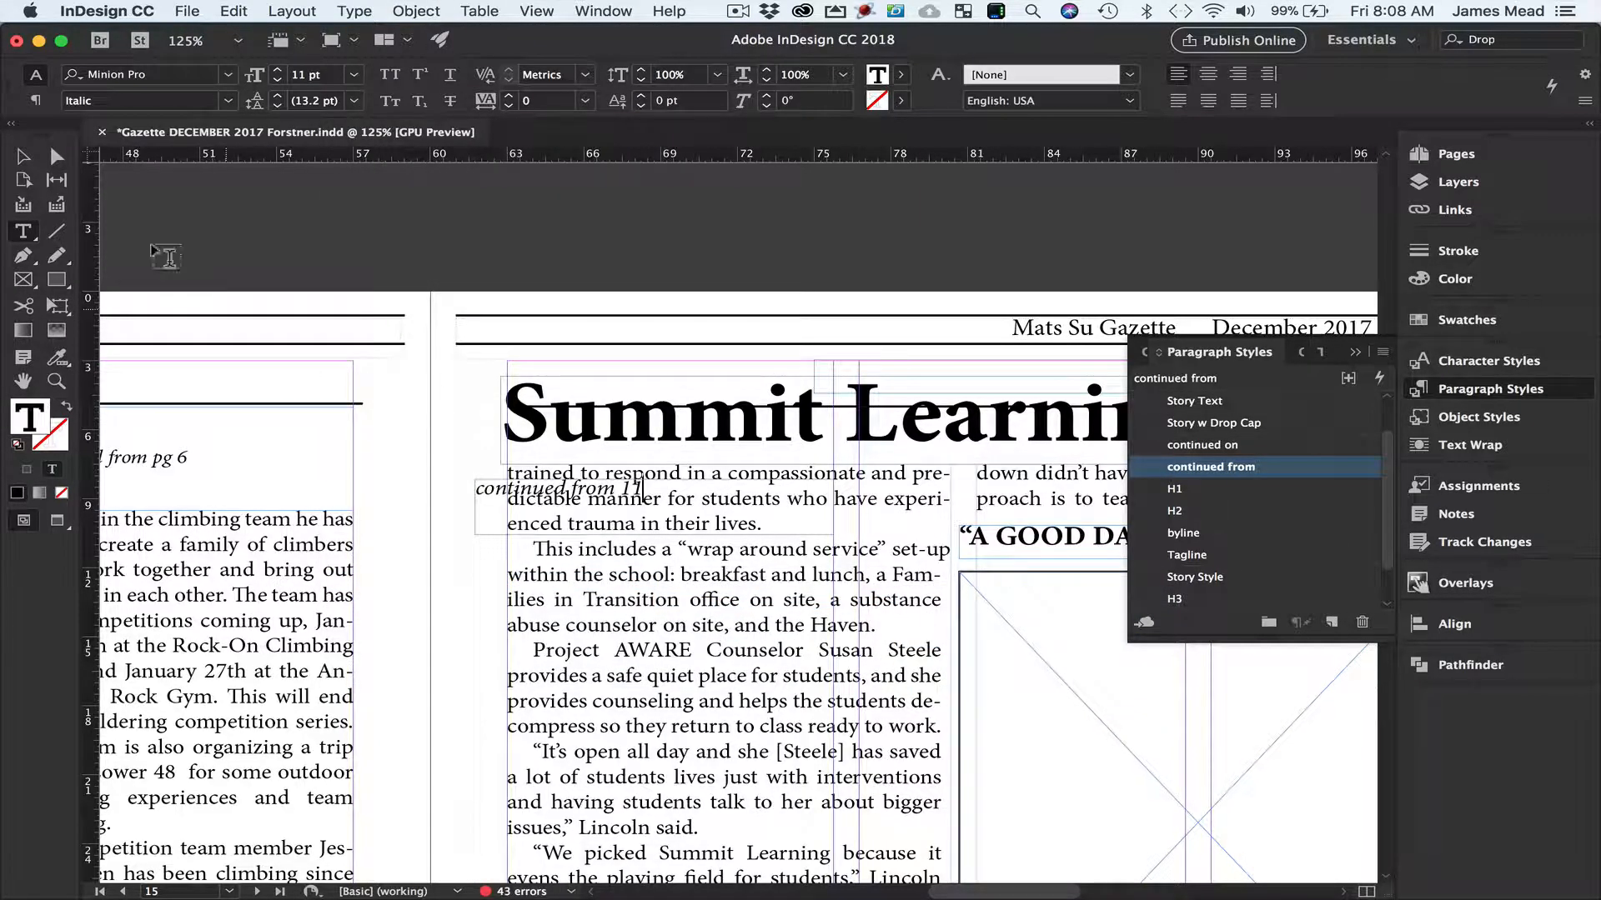
{"action": "left_click", "coordinate": [561, 488]}
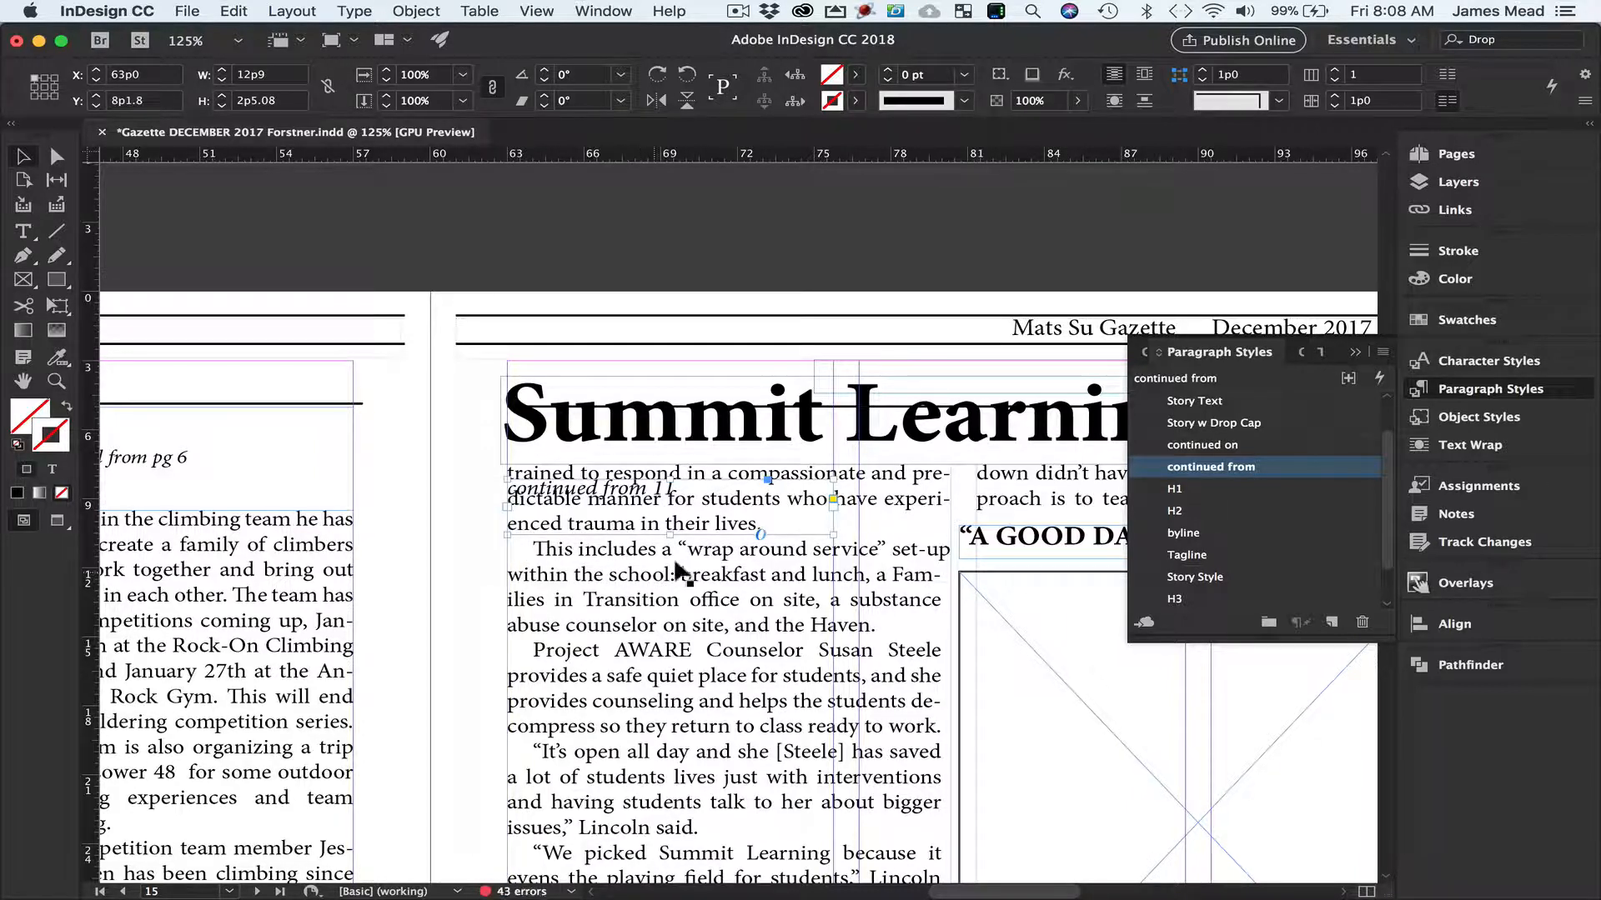
{"action": "mouse_move", "coordinate": [628, 520]}
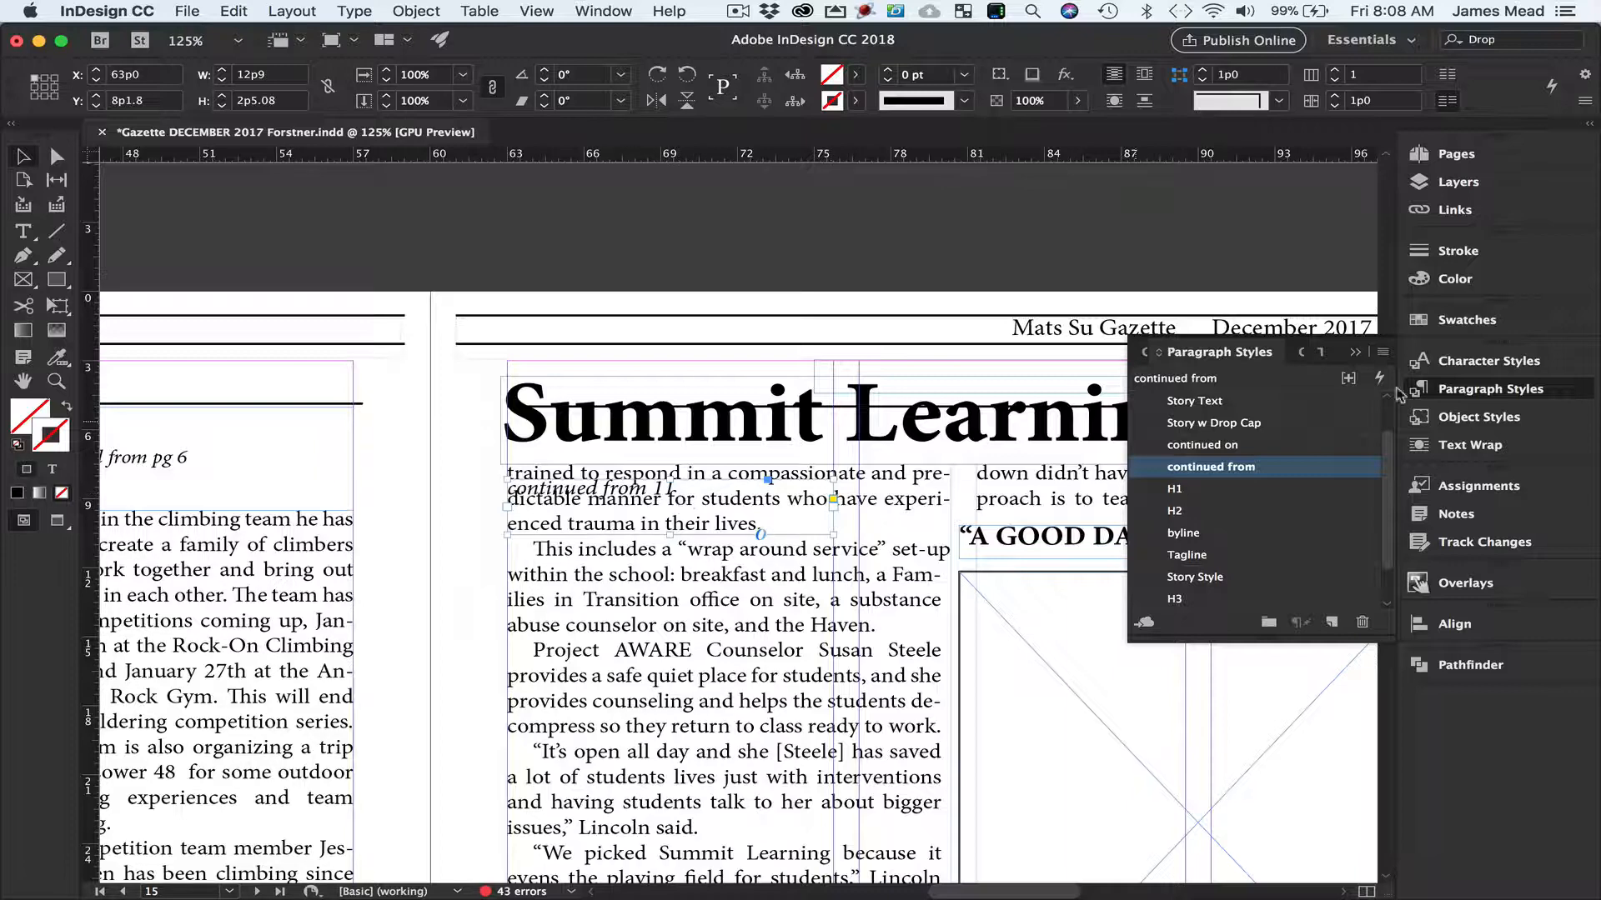
Apply Wrap around bounding box to the 'continued from 11' frame so story text flows around it.
{"action": "left_click", "coordinate": [1471, 445]}
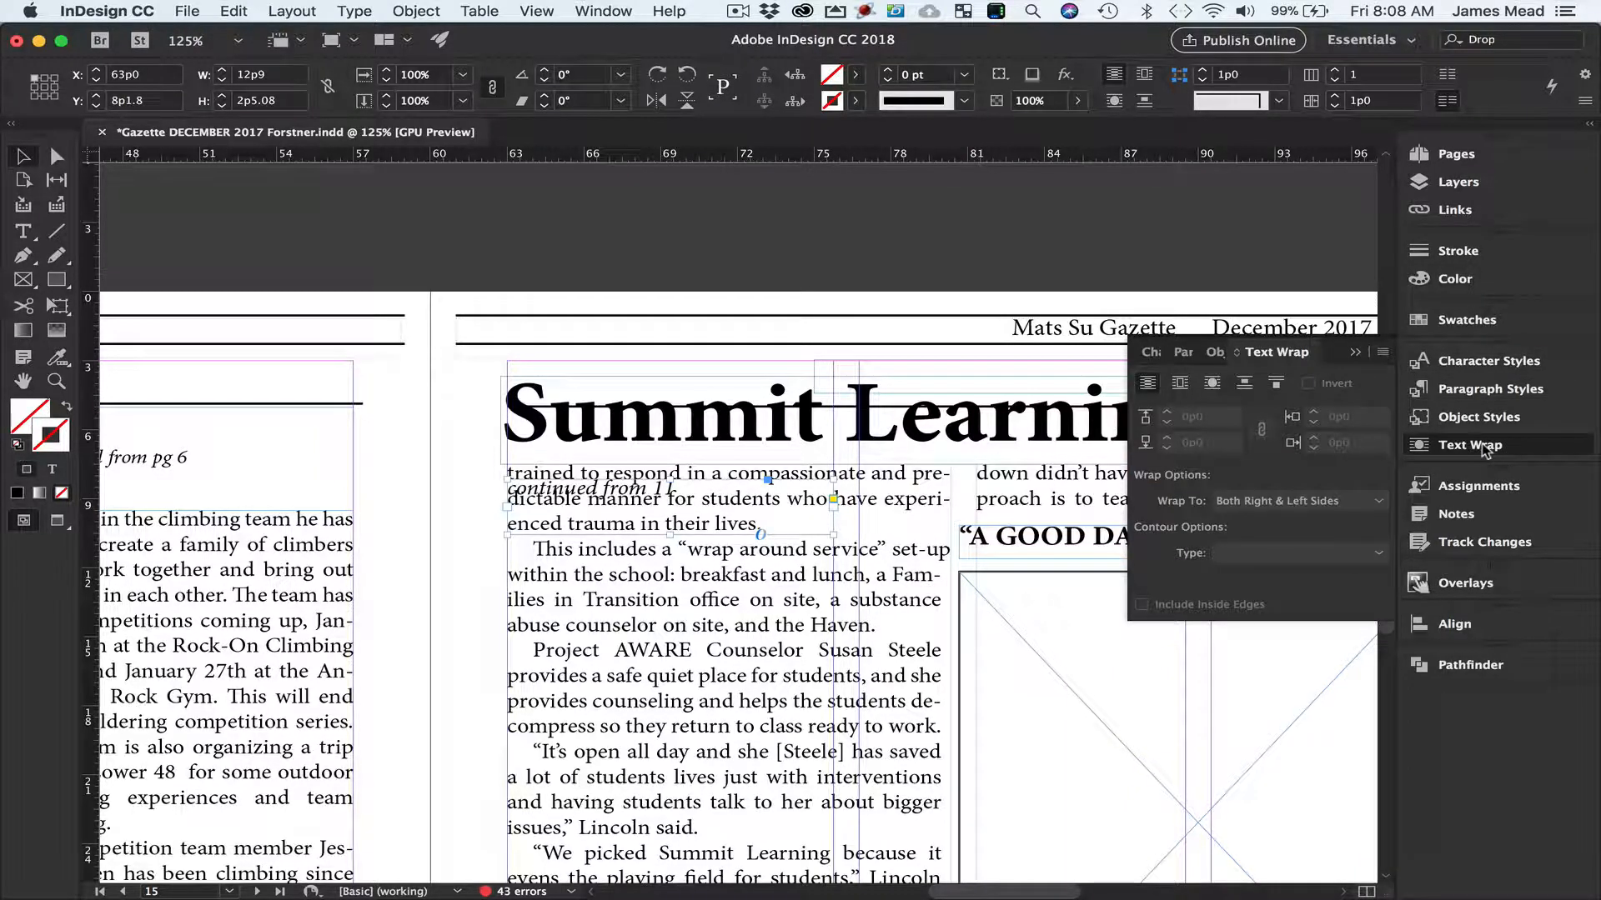
{"action": "left_click", "coordinate": [1180, 382]}
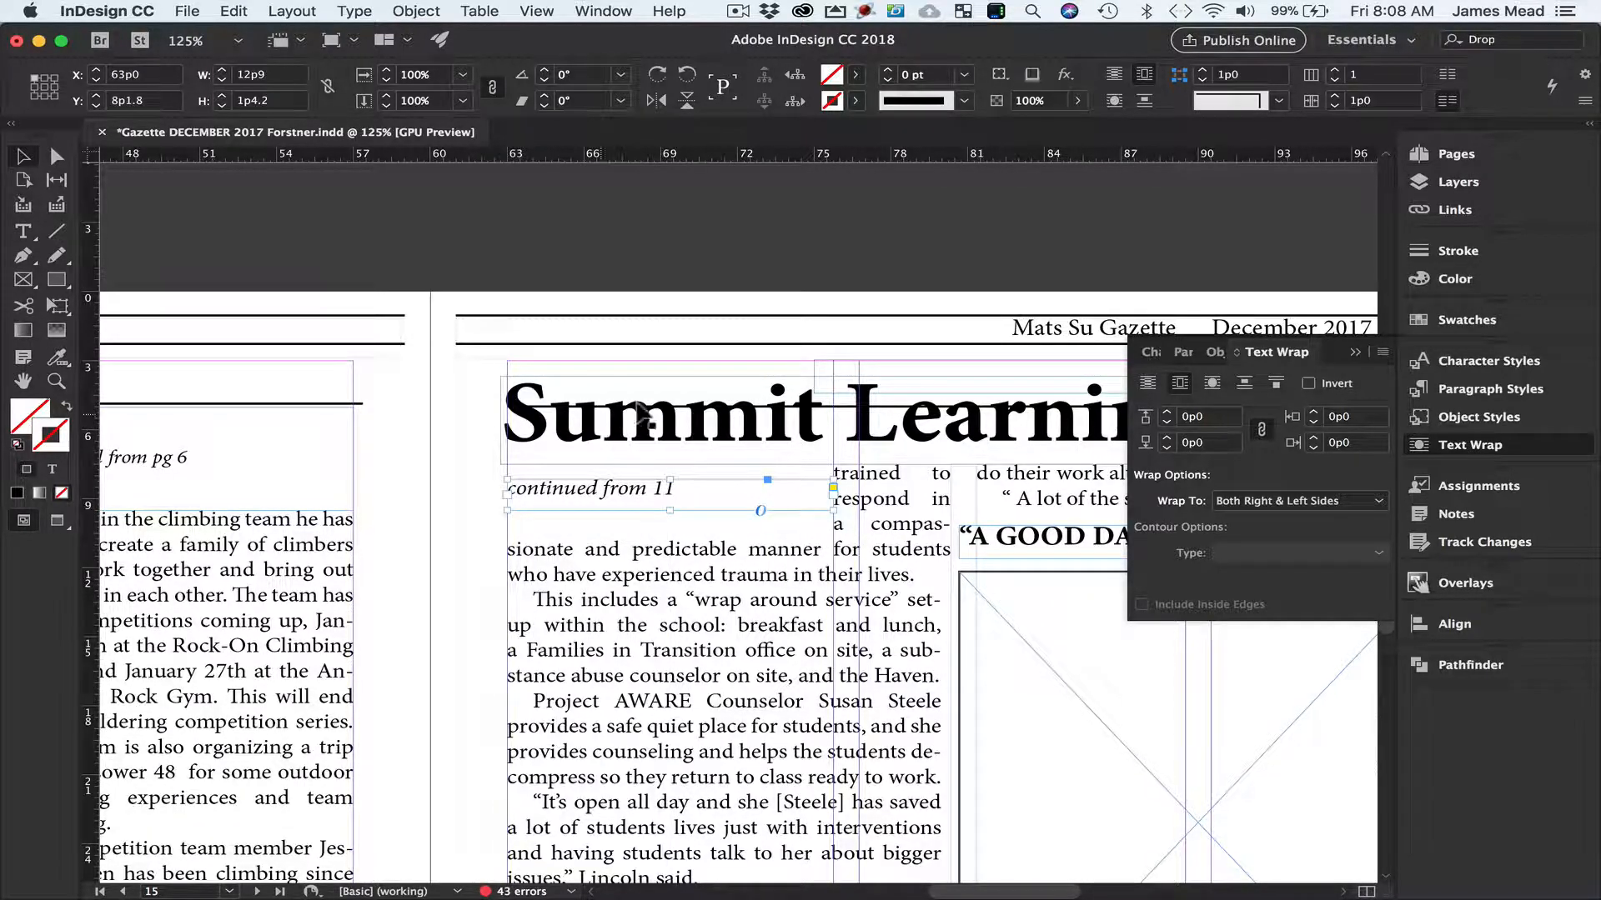
{"action": "mouse_move", "coordinate": [678, 469]}
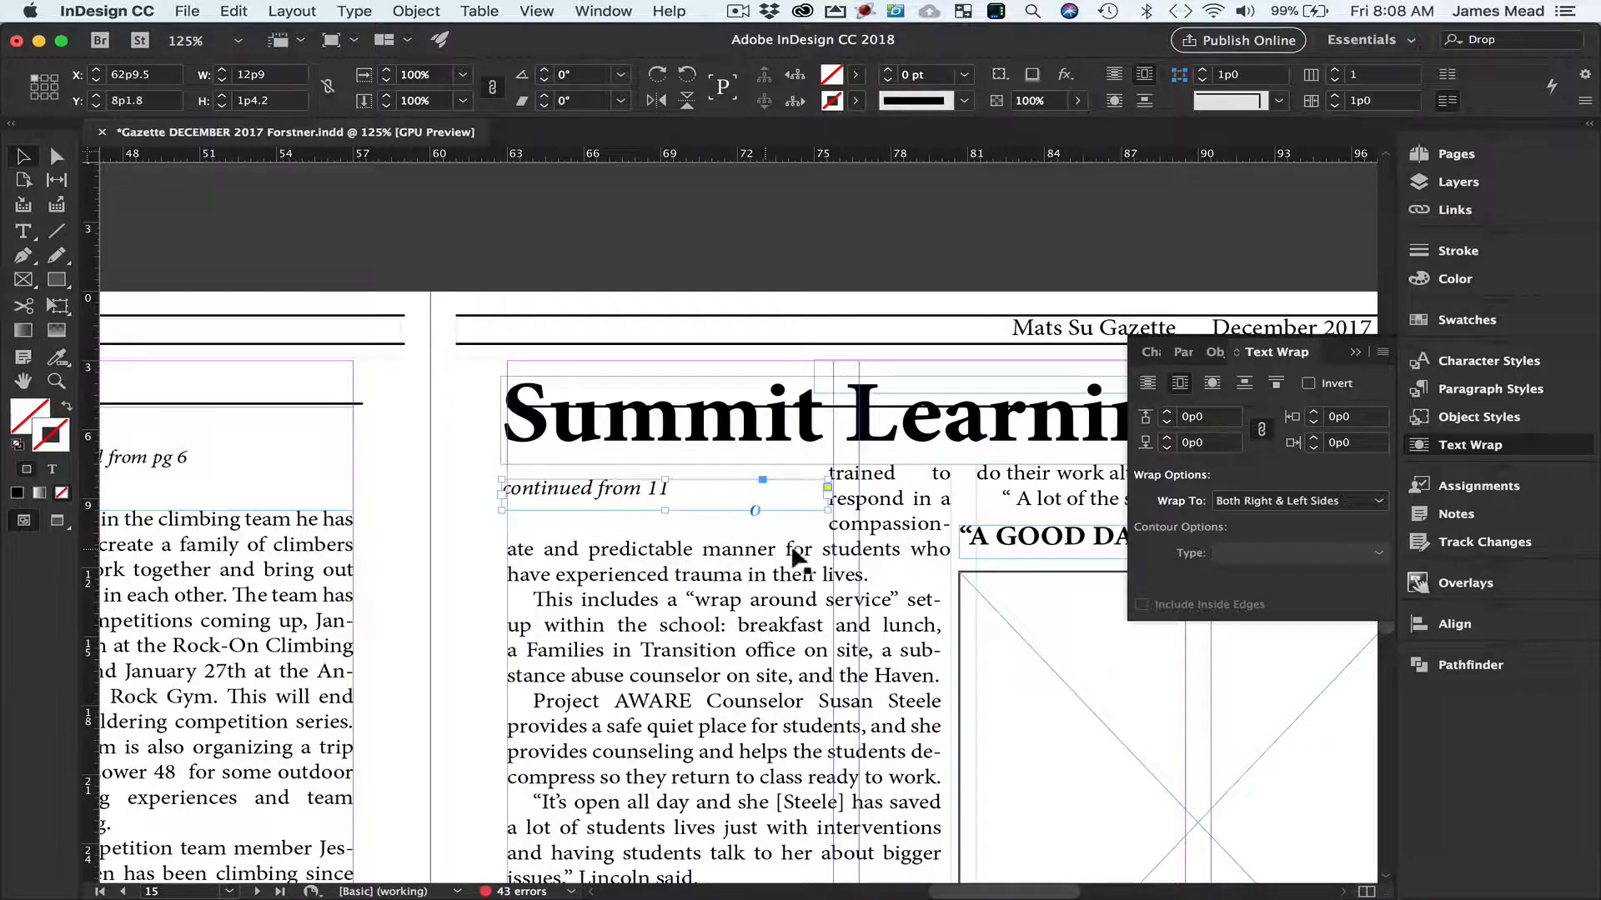
{"action": "scroll", "scroll_direction": "right", "scroll_amount": 3}
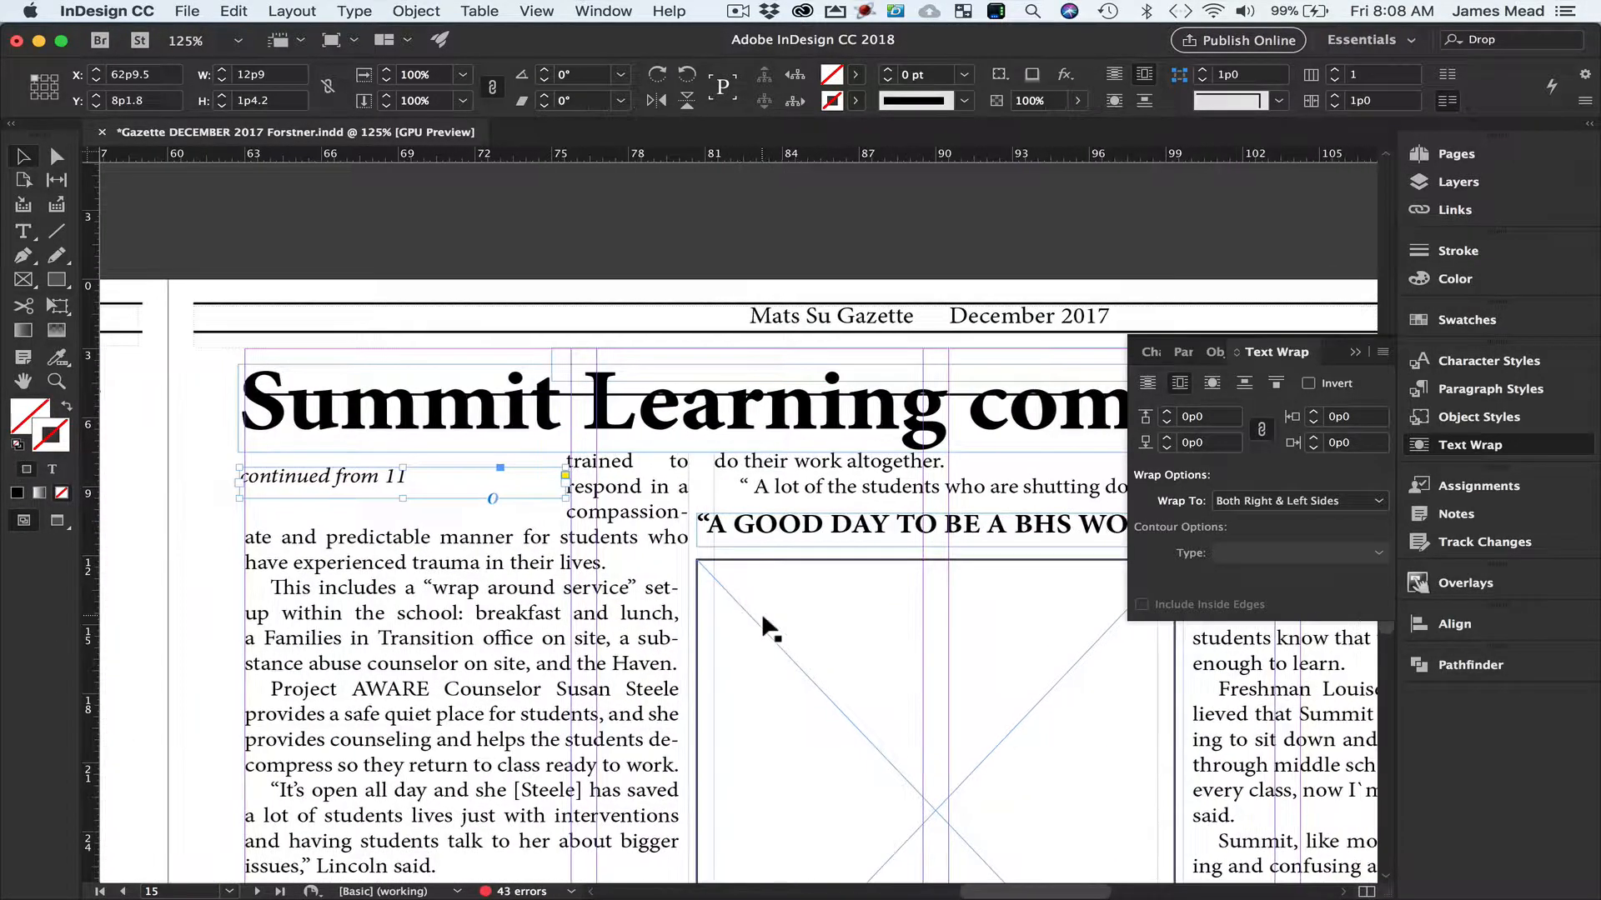
{"action": "mouse_move", "coordinate": [567, 505]}
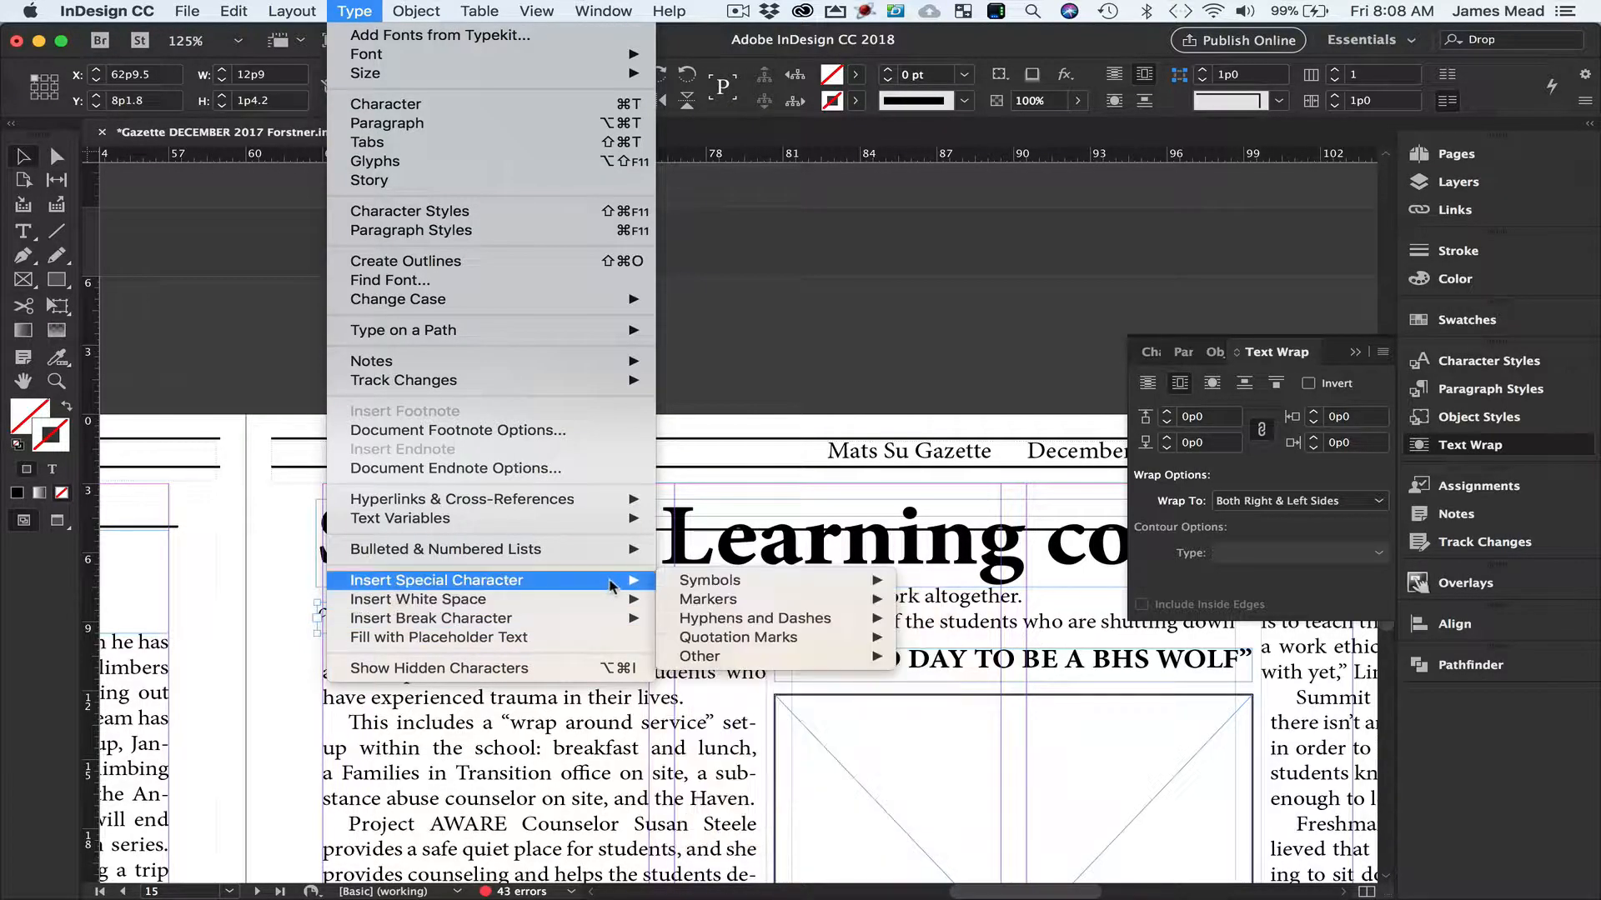
{"action": "mouse_move", "coordinate": [929, 628]}
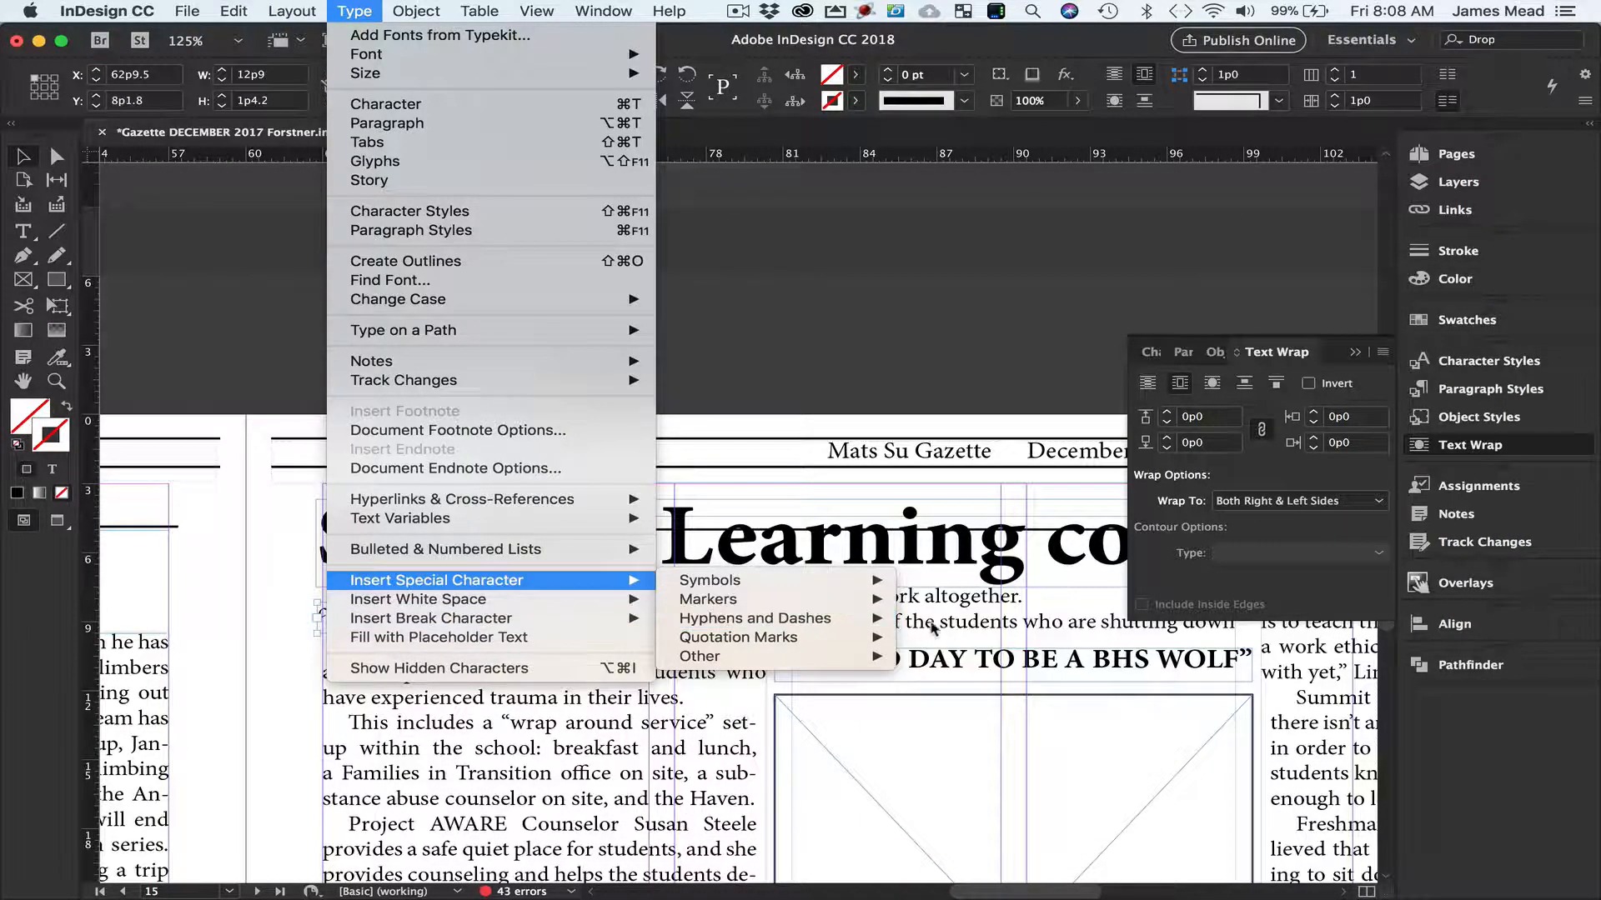
{"action": "mouse_move", "coordinate": [648, 750]}
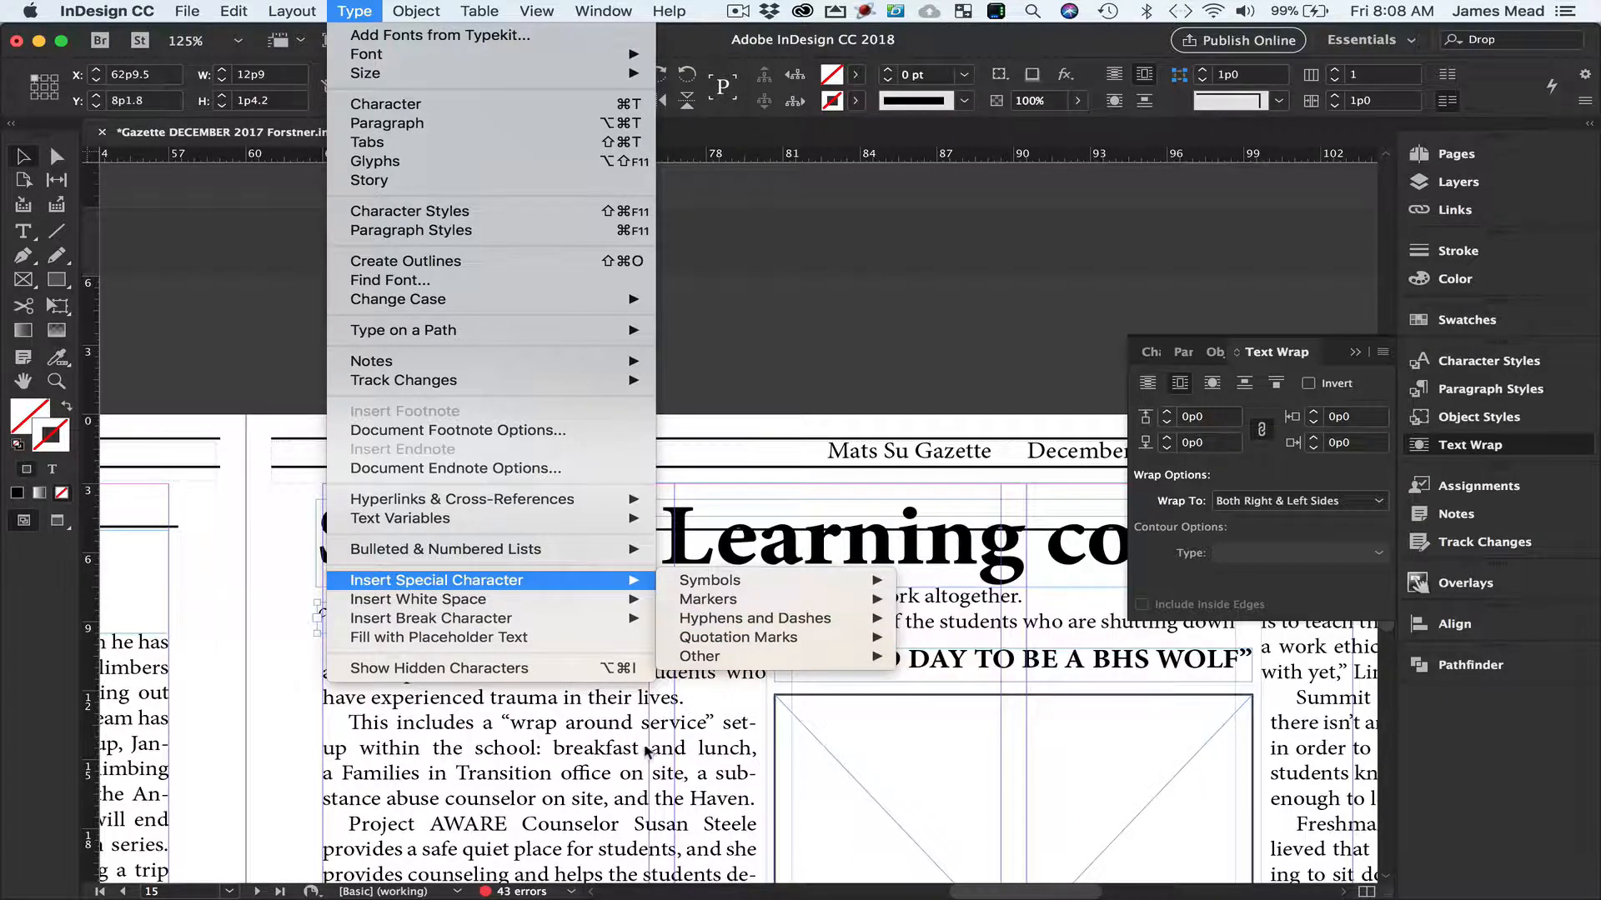